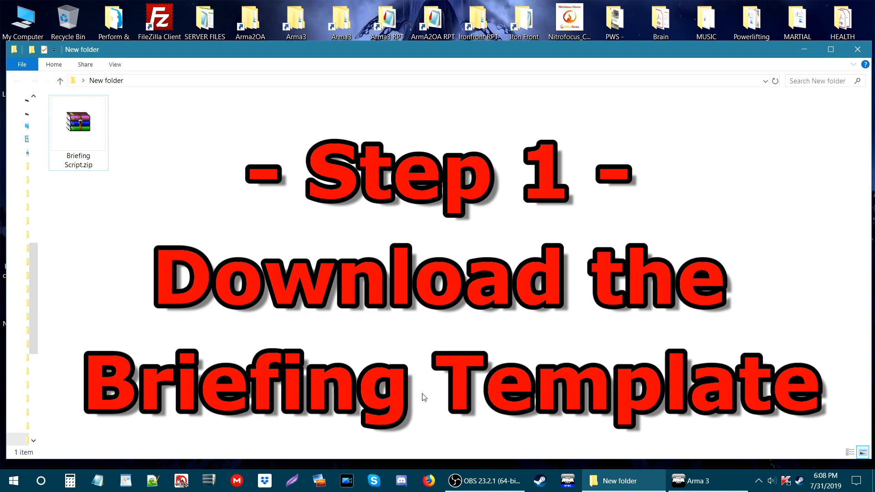
# Step: Extract Briefing Script.zip here so Briefing.sqf appears beside the archive
pyautogui.click(79, 123)
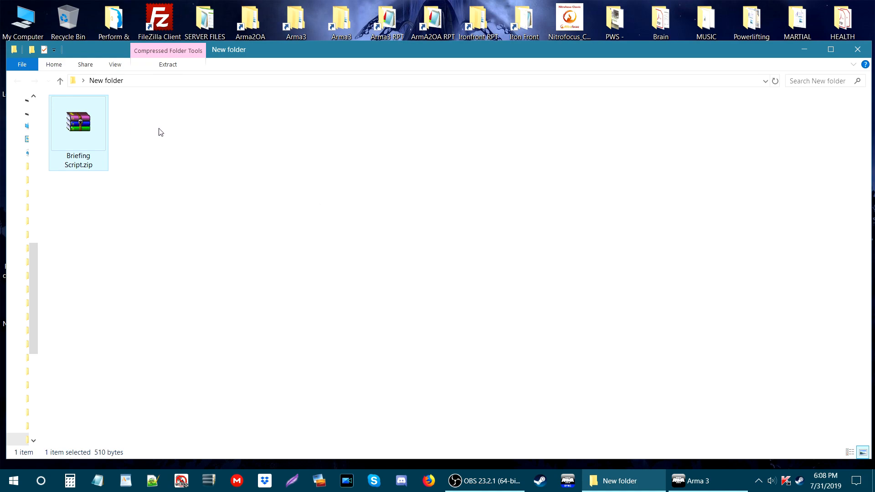
pyautogui.moveTo(237, 280)
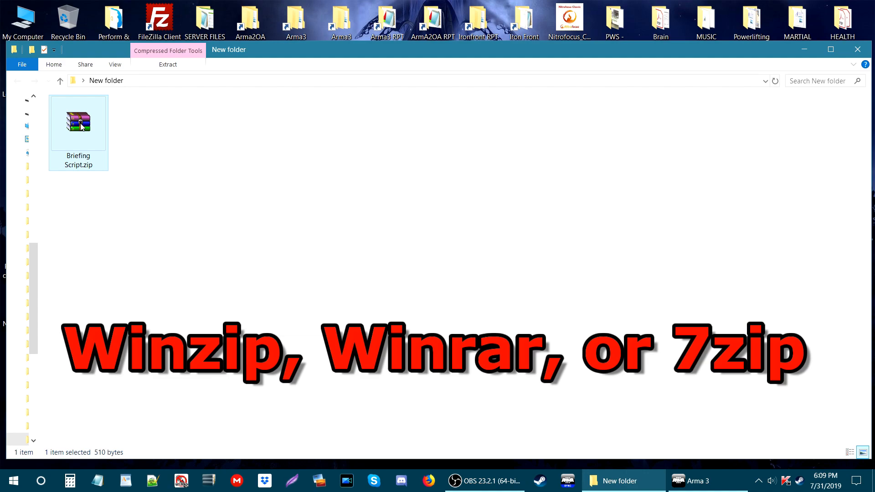
pyautogui.rightClick(78, 125)
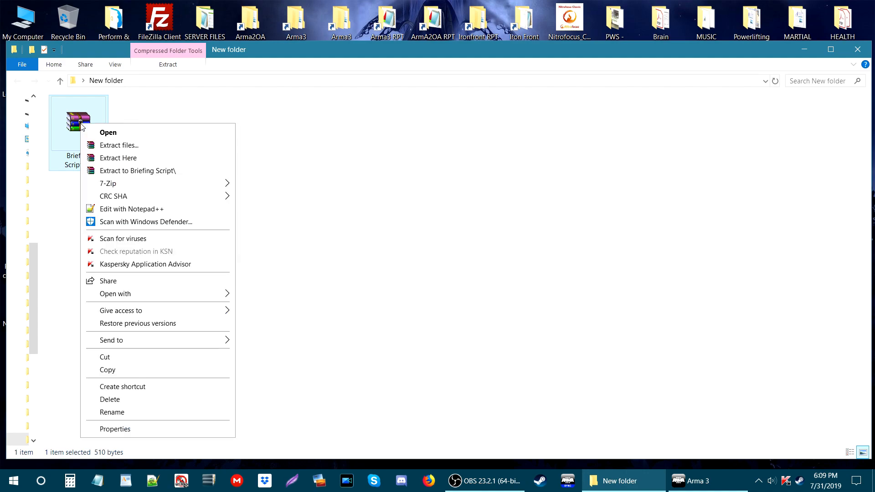
pyautogui.moveTo(132, 162)
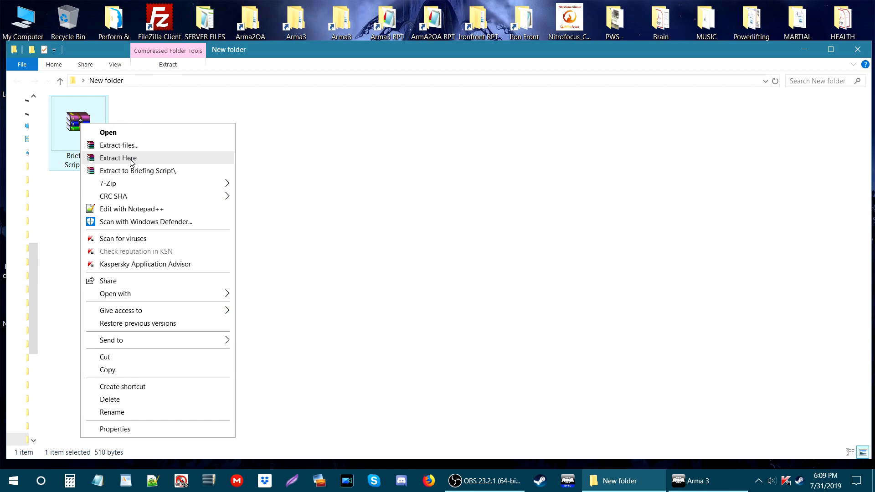
pyautogui.click(118, 158)
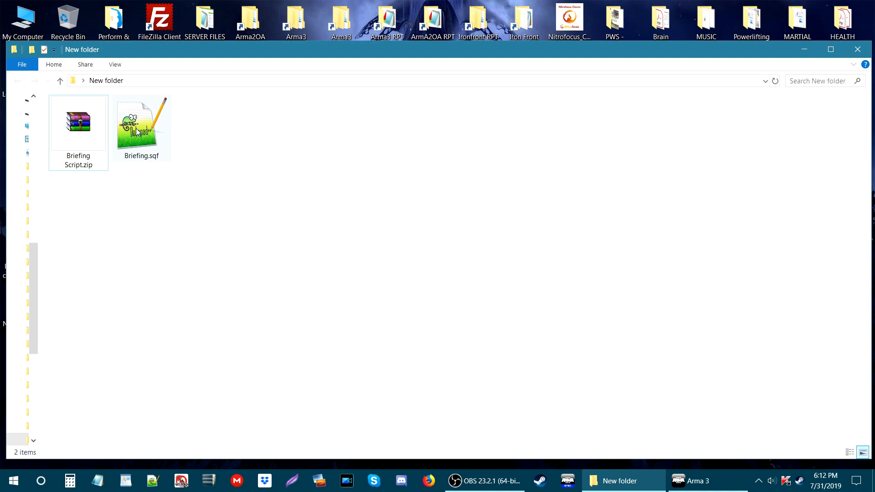
# Step: Open Briefing.sqf in Notepad++ and review the template, highlighting the Situation title line
pyautogui.doubleClick(141, 127)
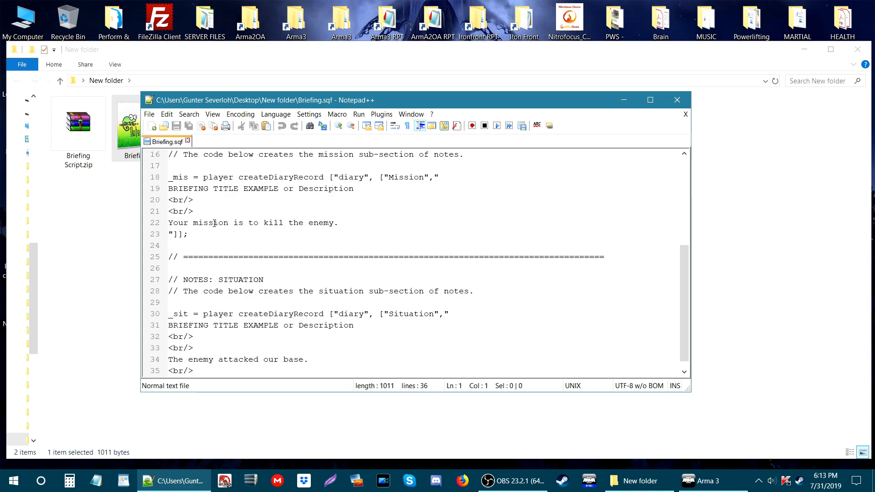
pyautogui.scroll(-3)
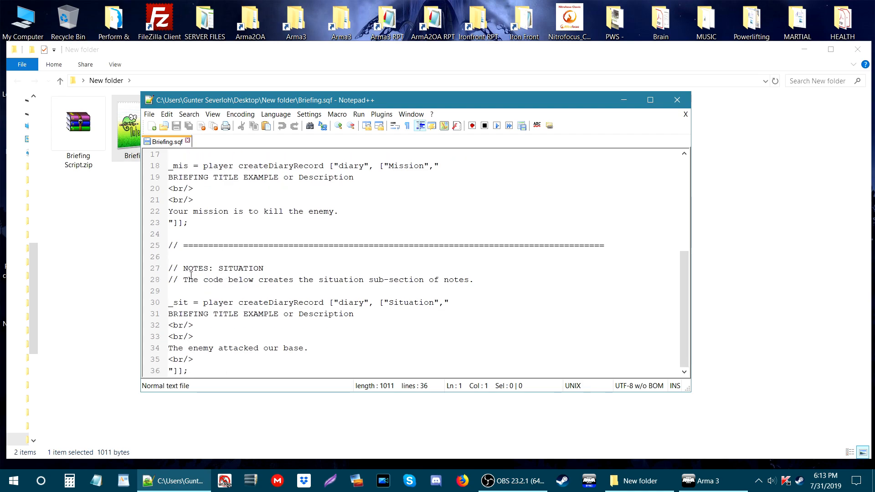
pyautogui.moveTo(242, 273)
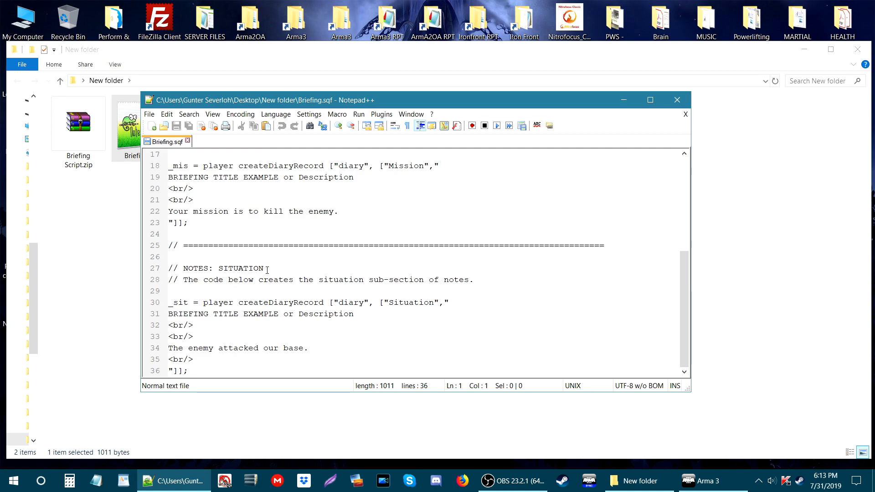
pyautogui.moveTo(230, 280)
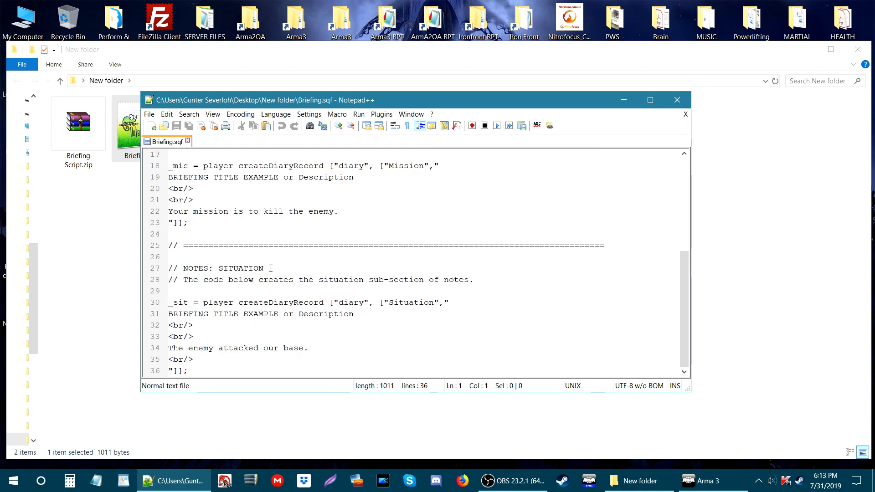
pyautogui.doubleClick(240, 268)
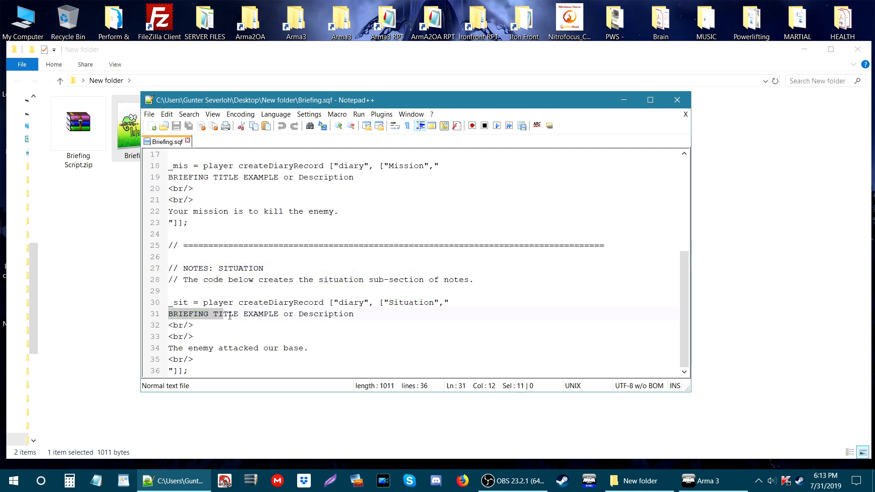
pyautogui.moveTo(169, 313); pyautogui.dragTo(354, 313)
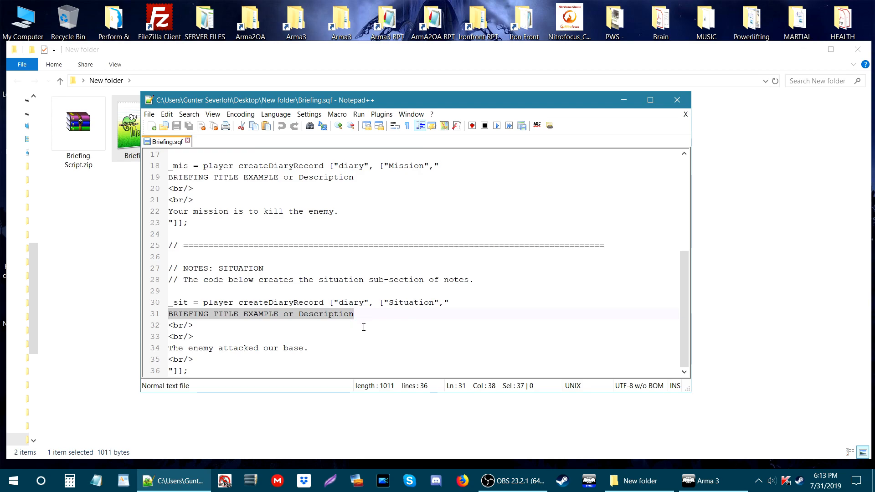
pyautogui.moveTo(364, 329)
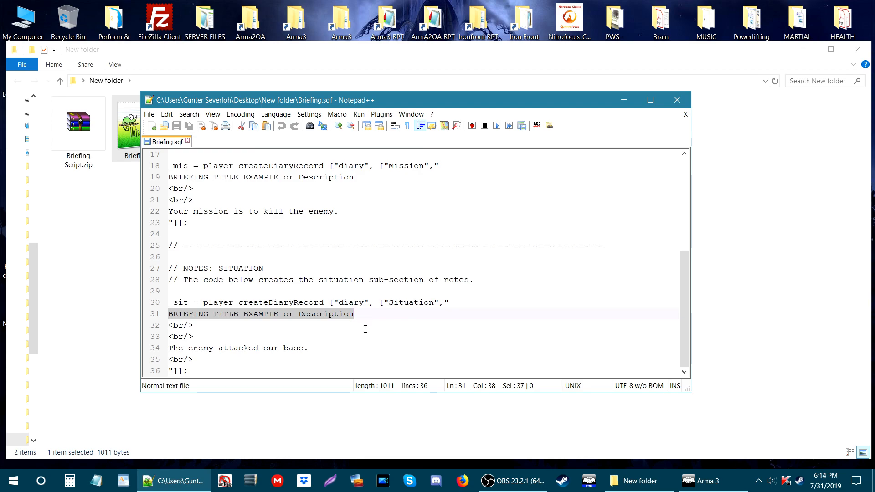
pyautogui.click(193, 325)
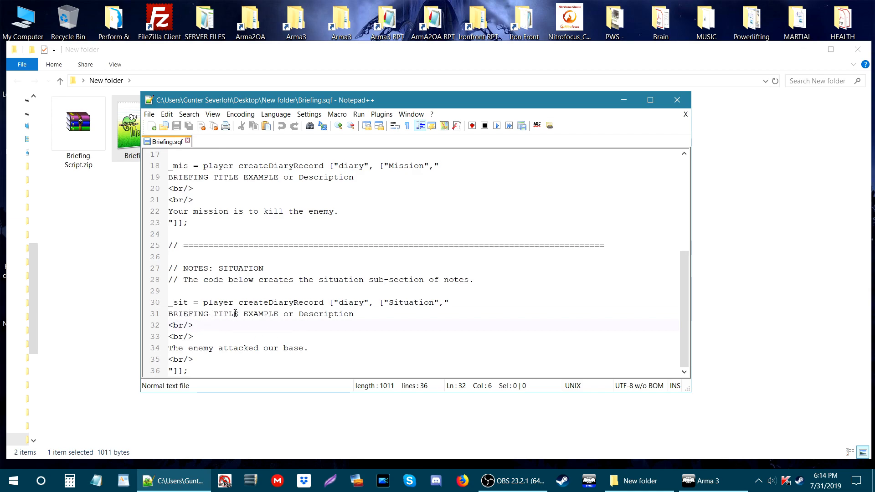
pyautogui.moveTo(160, 352)
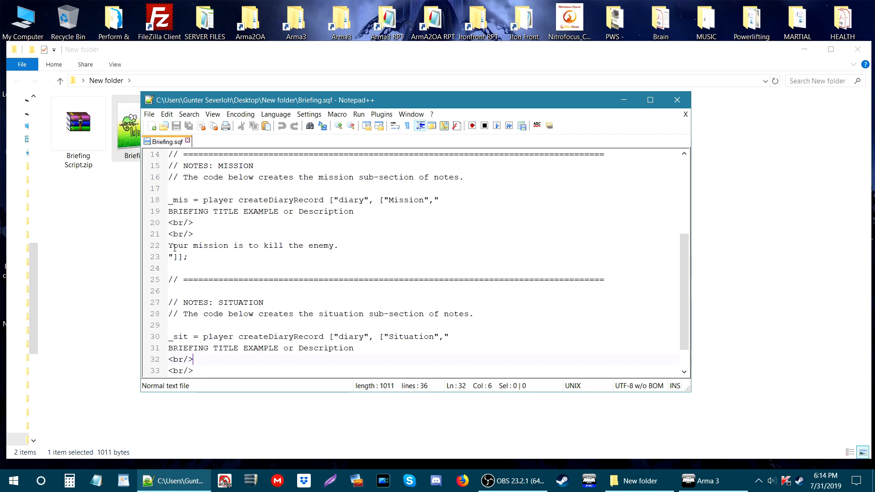
pyautogui.moveTo(342, 246)
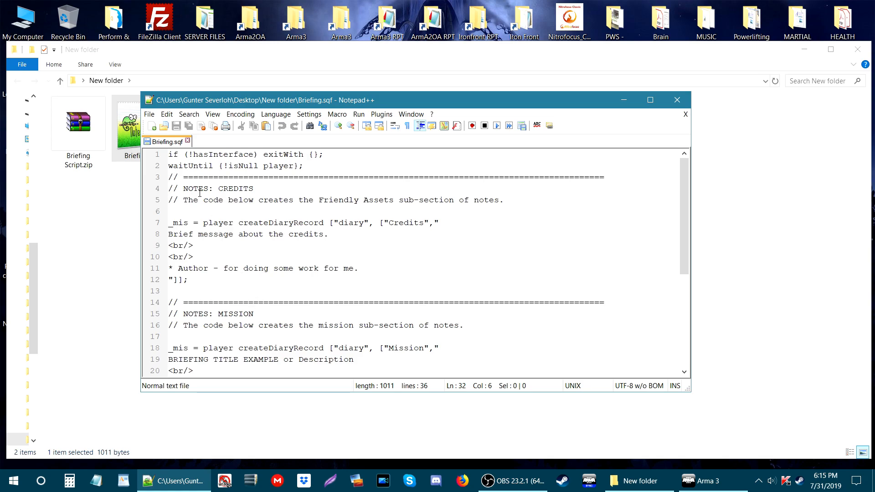
pyautogui.moveTo(181, 188)
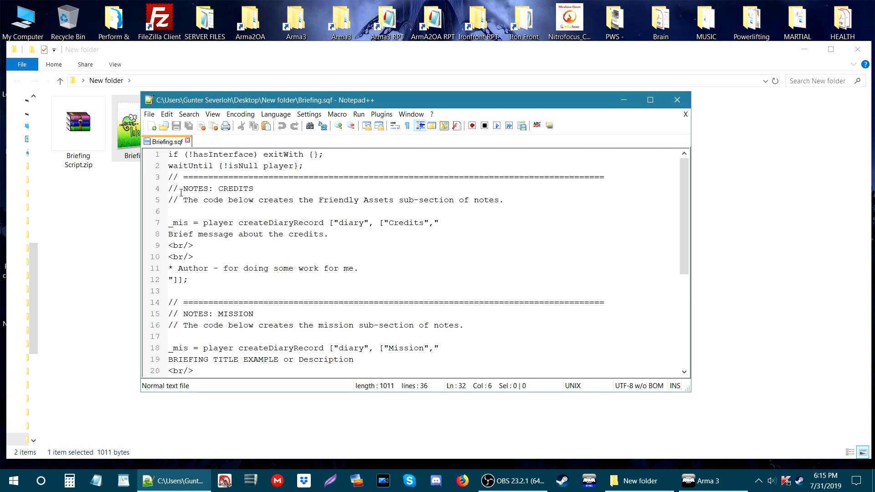
pyautogui.moveTo(262, 192)
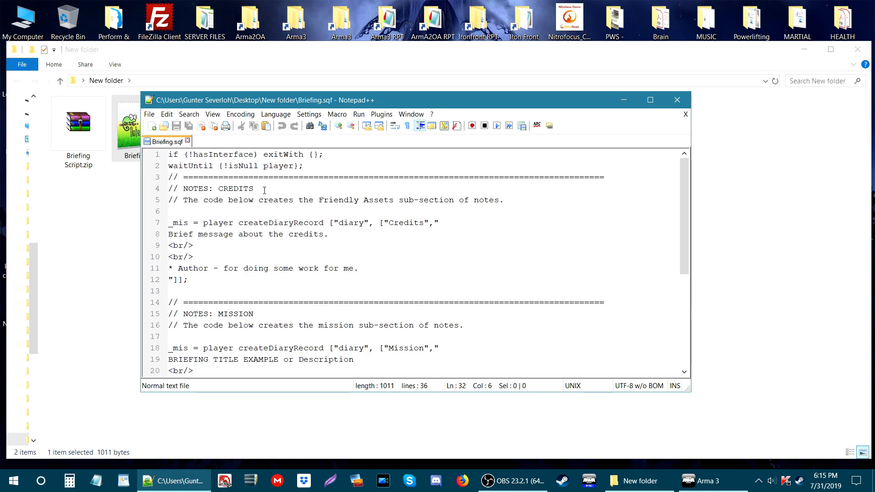
pyautogui.scroll(-3)
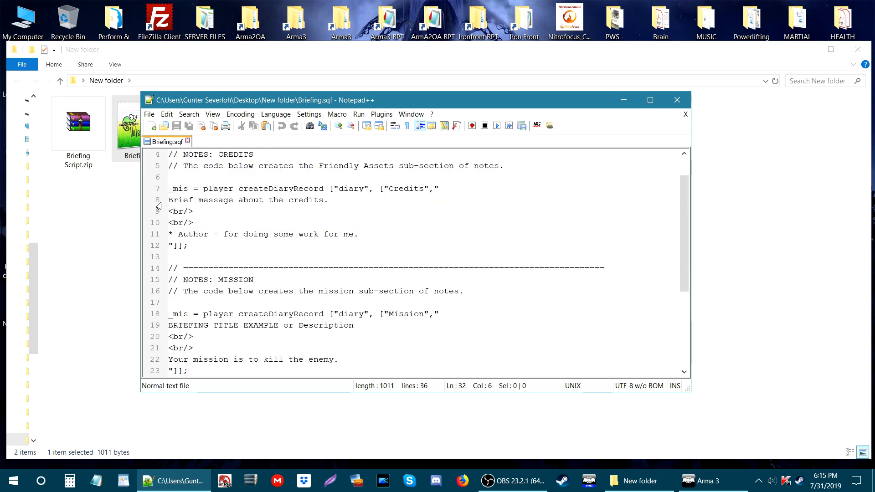
pyautogui.moveTo(257, 206)
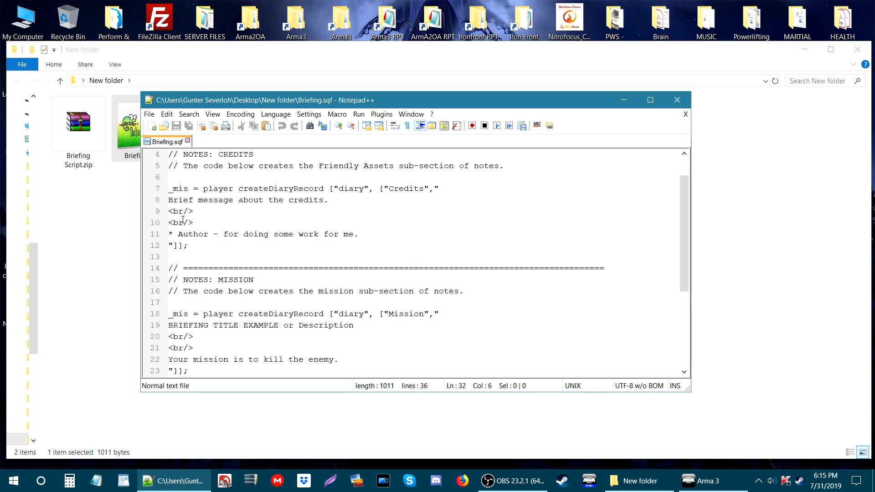
pyautogui.scroll(-3)
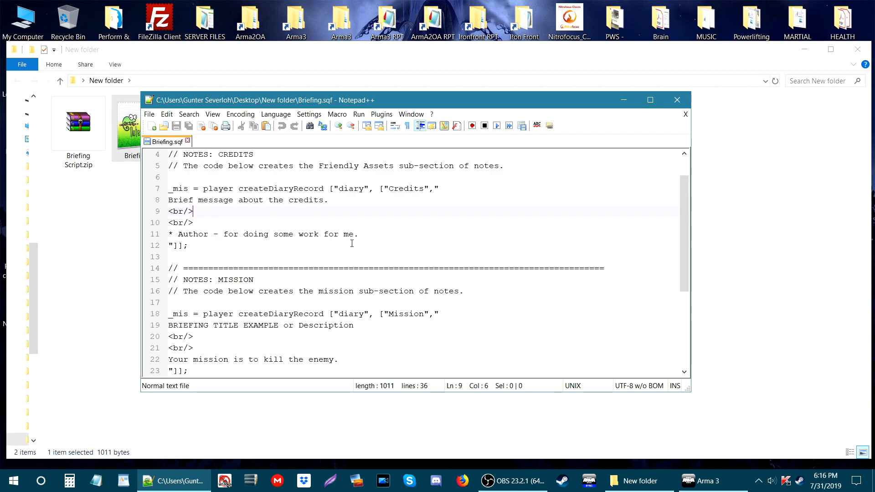
pyautogui.moveTo(280, 205)
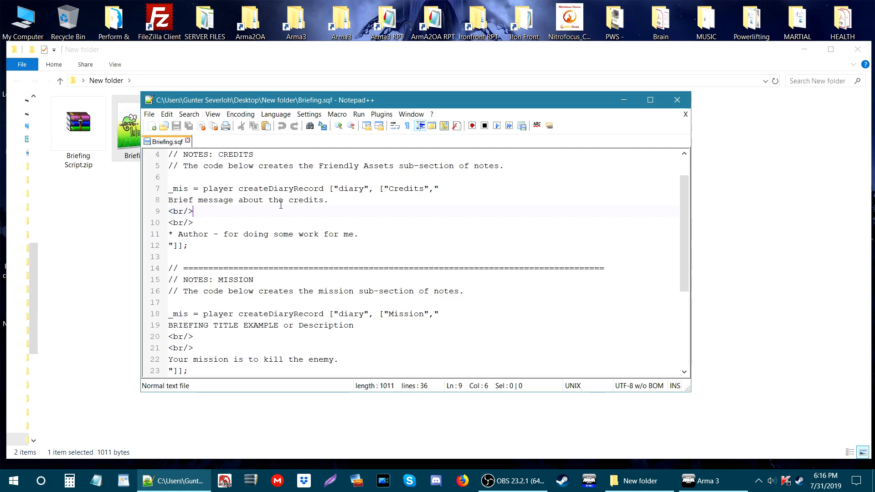
pyautogui.moveTo(202, 226)
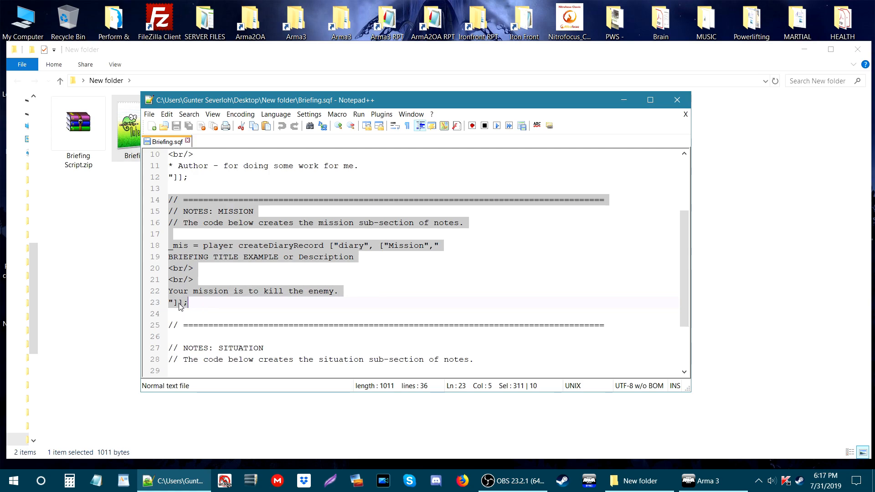
# Step: Duplicate the Mission notes section onto a new line after the Credits section, reaching 47 lines
pyautogui.press('ctrl+c')
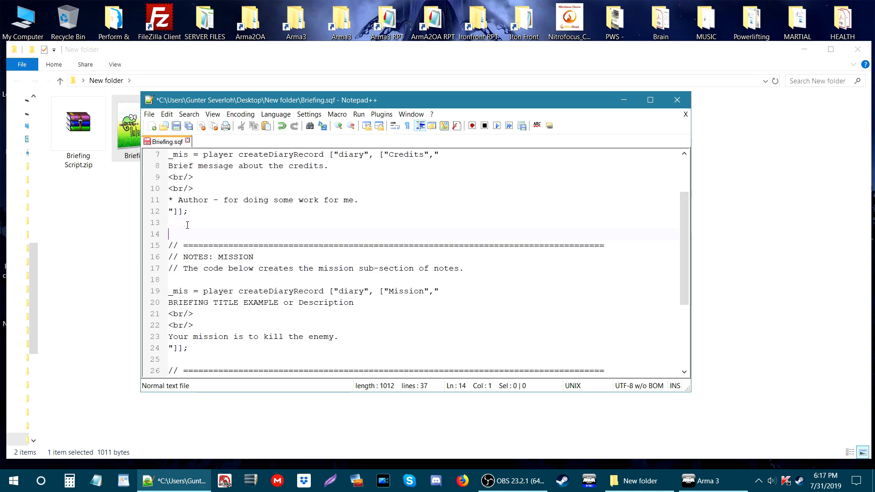
pyautogui.press('Enter')
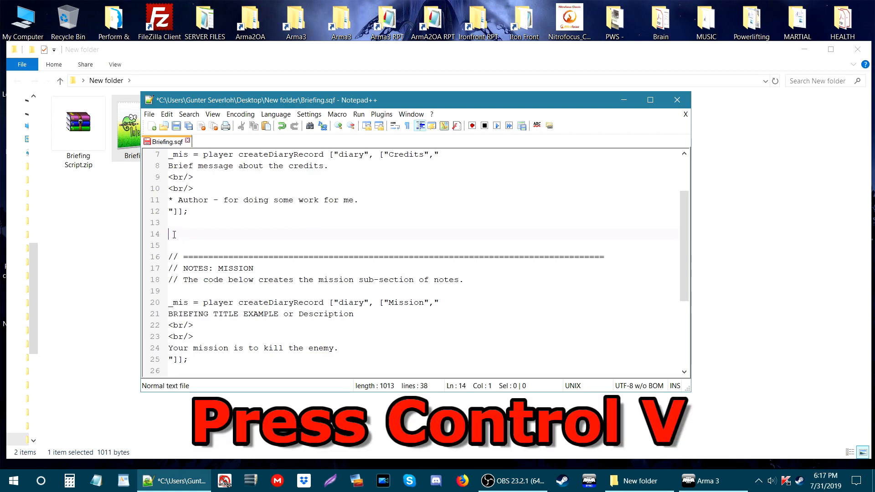
pyautogui.press('ctrl+v')
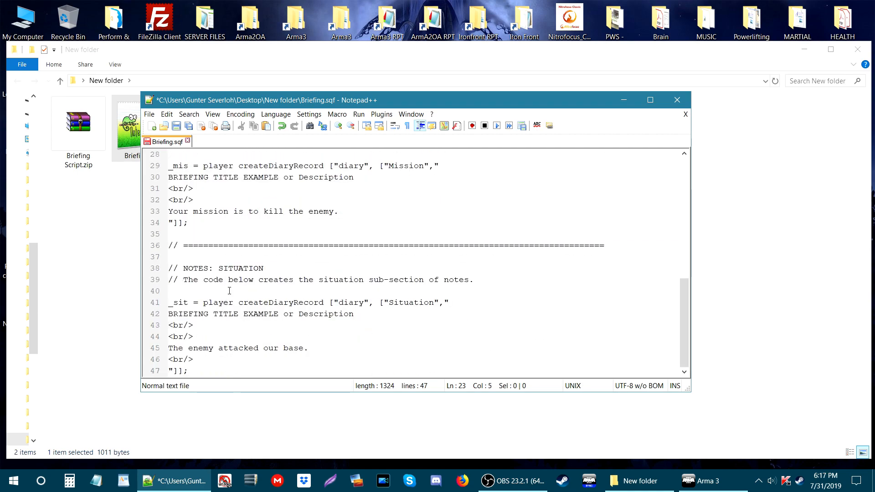
pyautogui.scroll(3)
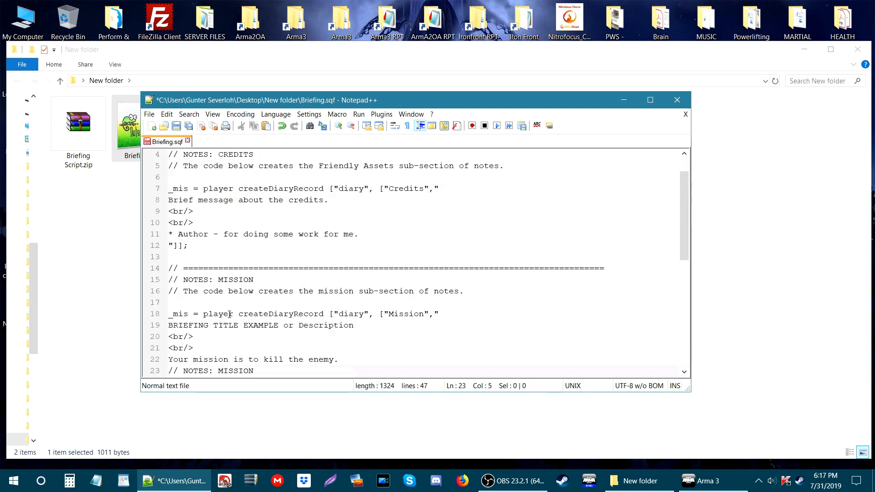
# Step: Rename the copied section's heading to EXECUTE with the title HOW TO PLAY
pyautogui.scroll(-3)
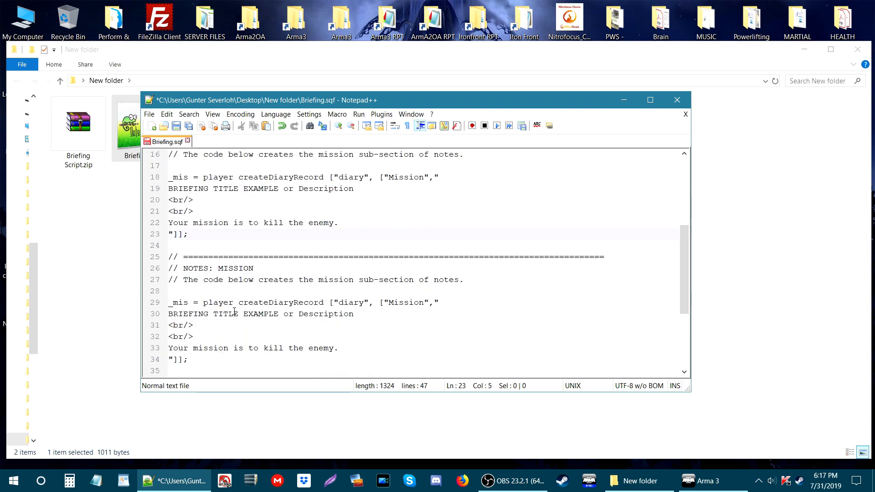
pyautogui.scroll(-3)
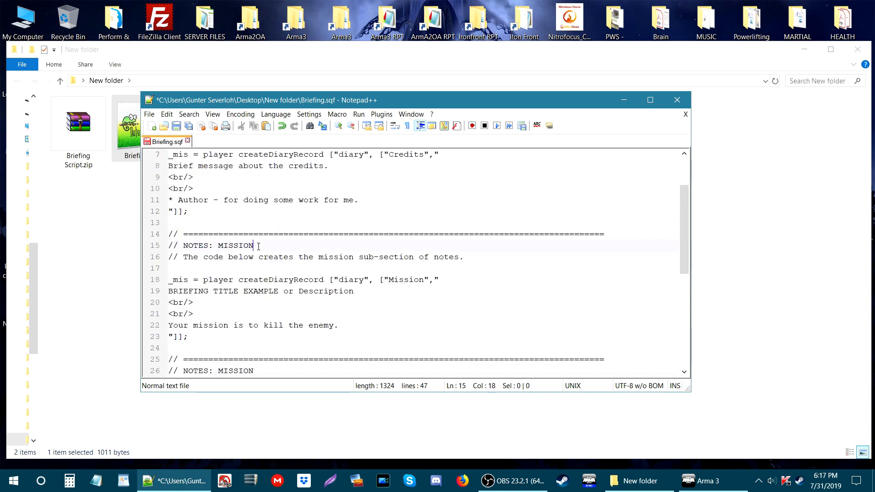
pyautogui.doubleClick(235, 246)
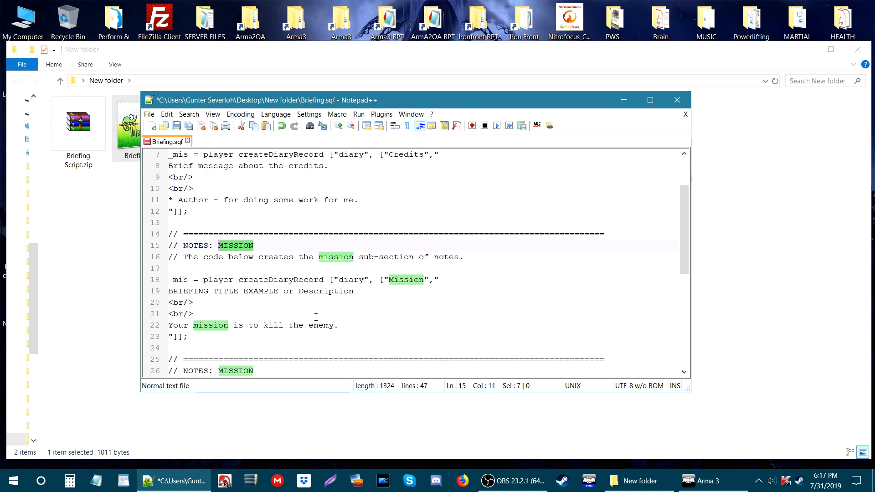
pyautogui.write('E')
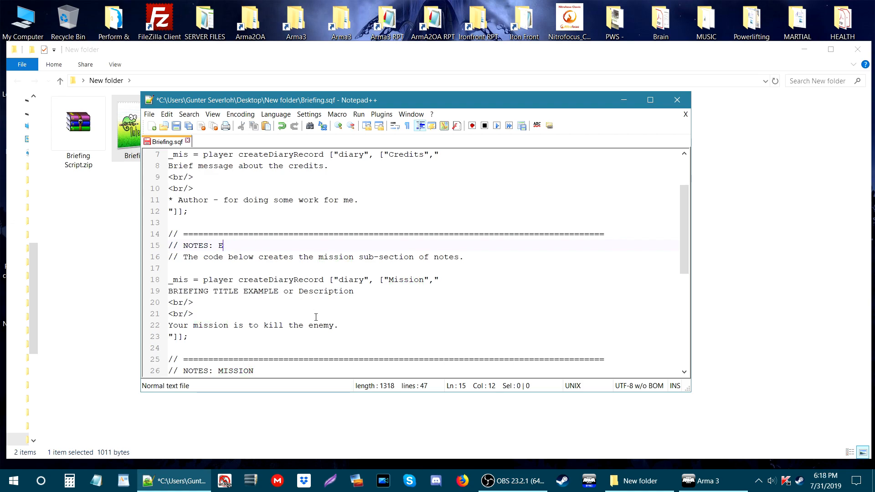
pyautogui.write('XEC')
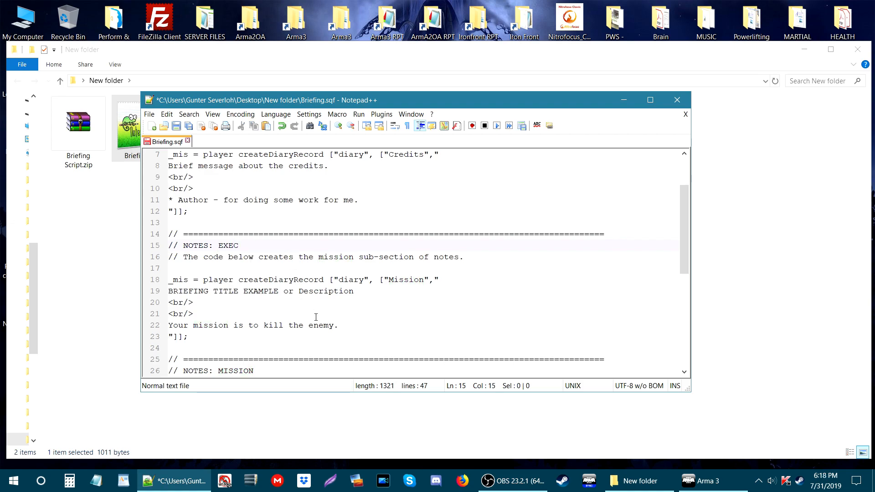
pyautogui.write('UTE')
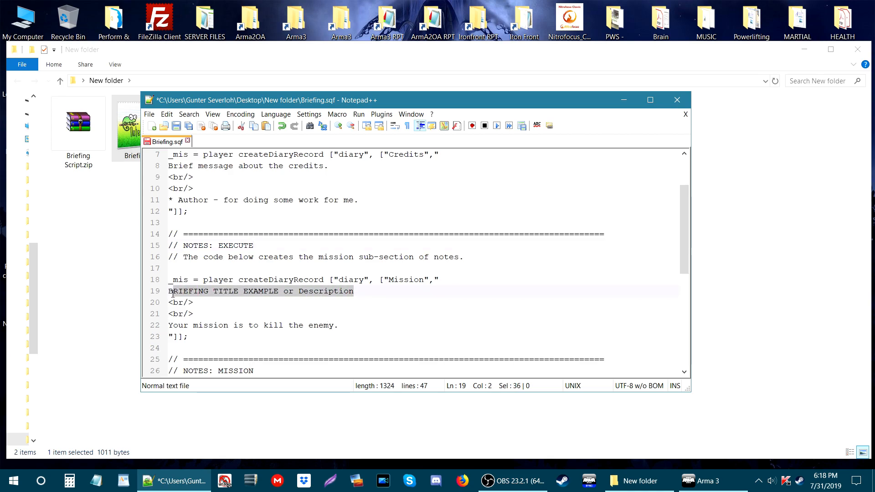
pyautogui.write('HOW T')
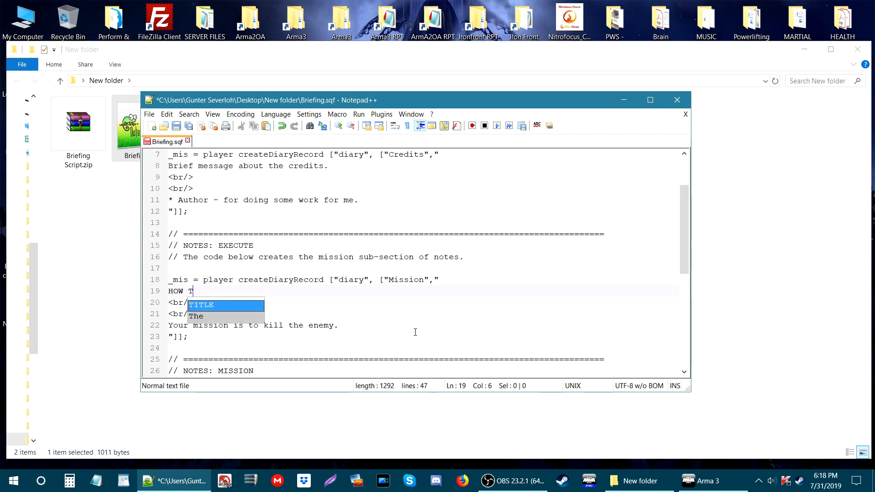
pyautogui.write('O PLAY')
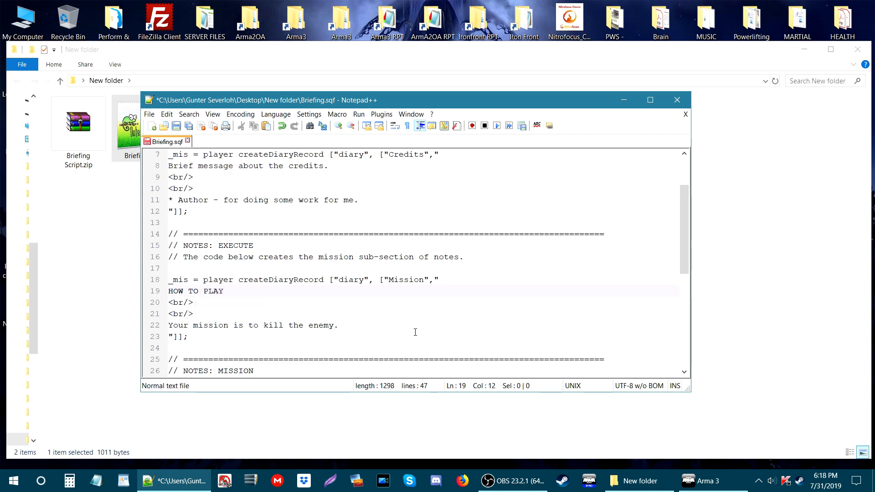
pyautogui.moveTo(277, 324)
pyautogui.write('Move to')
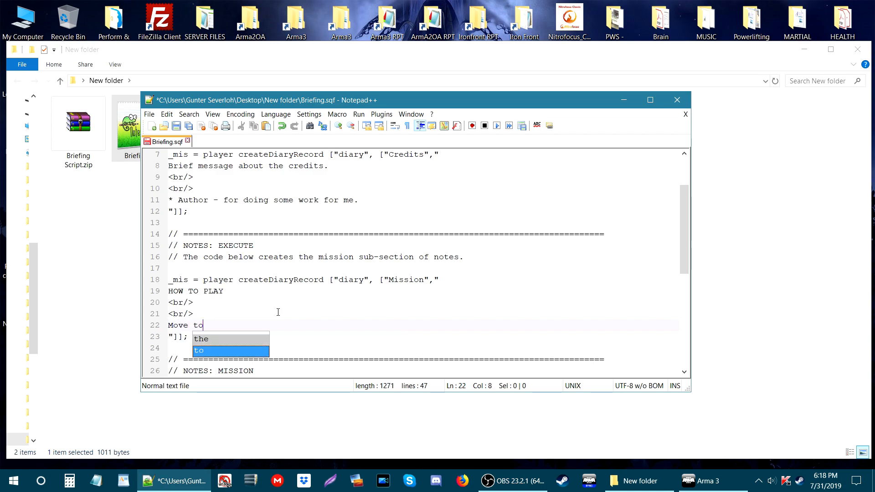
# Step: Rewrite the section text as 'Move to the enemy location and kill him.'
pyautogui.write('the enemy')
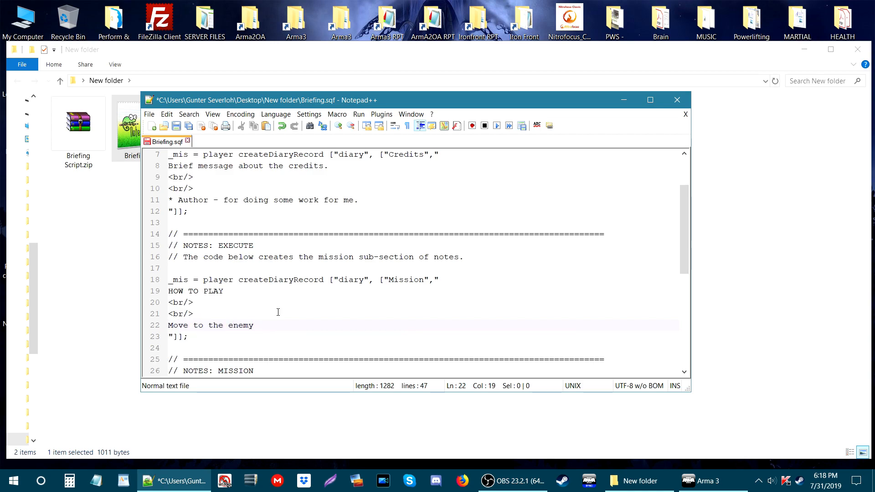
pyautogui.write('location and')
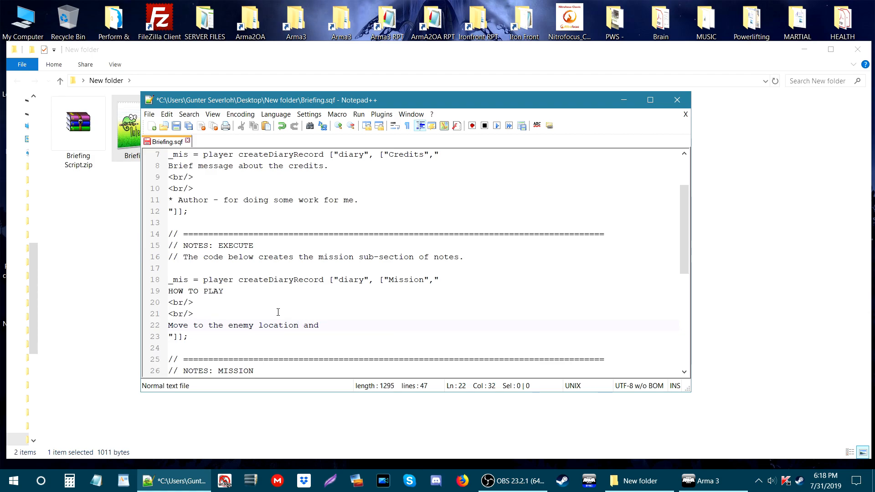
pyautogui.write('kill him')
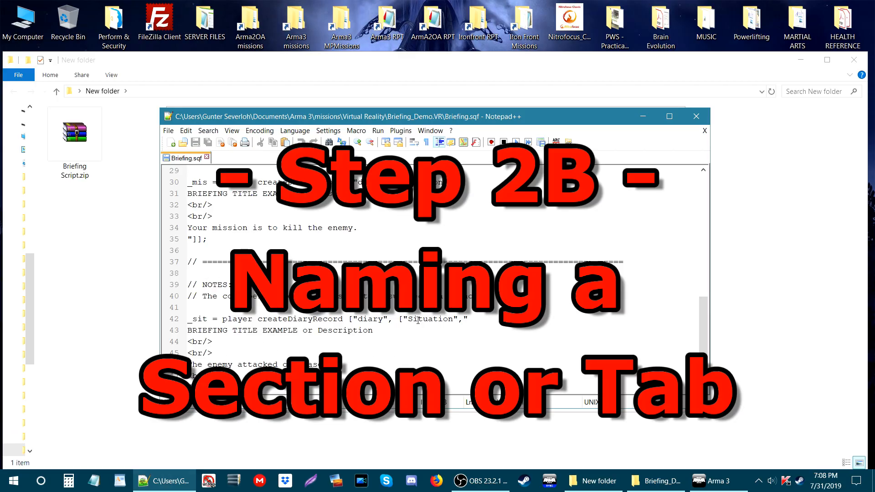
pyautogui.doubleClick(430, 318)
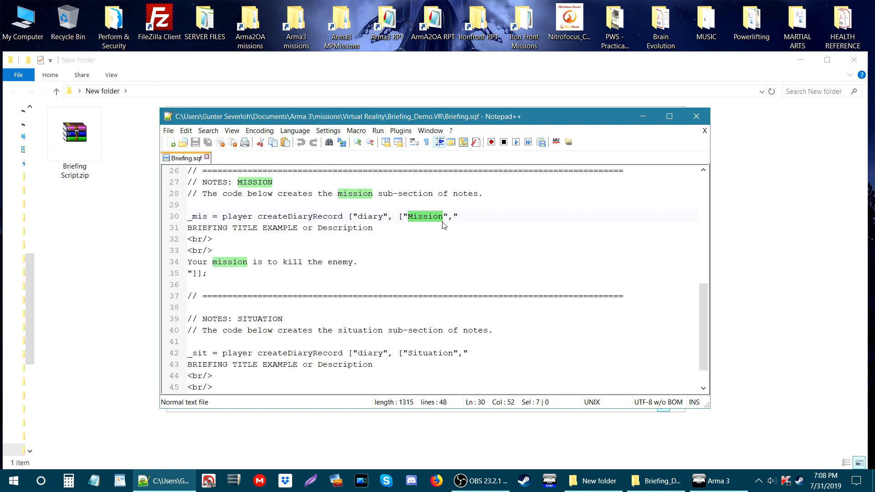
pyautogui.click(359, 263)
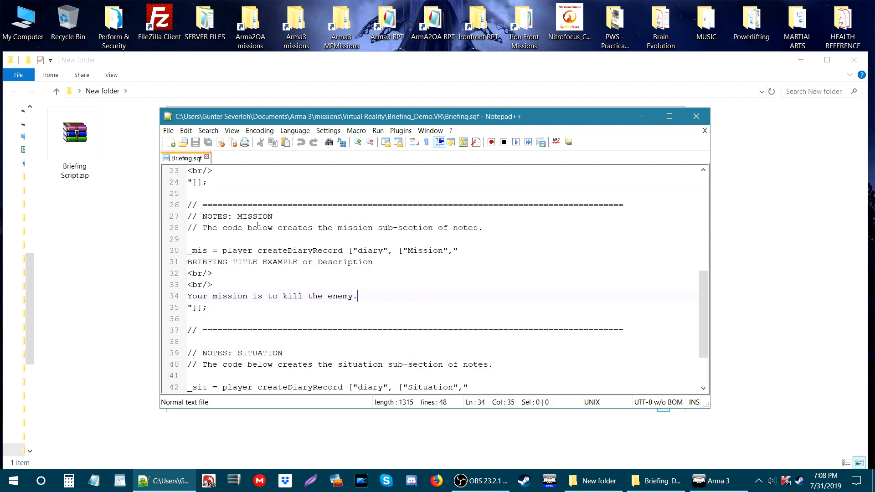
pyautogui.doubleClick(255, 217)
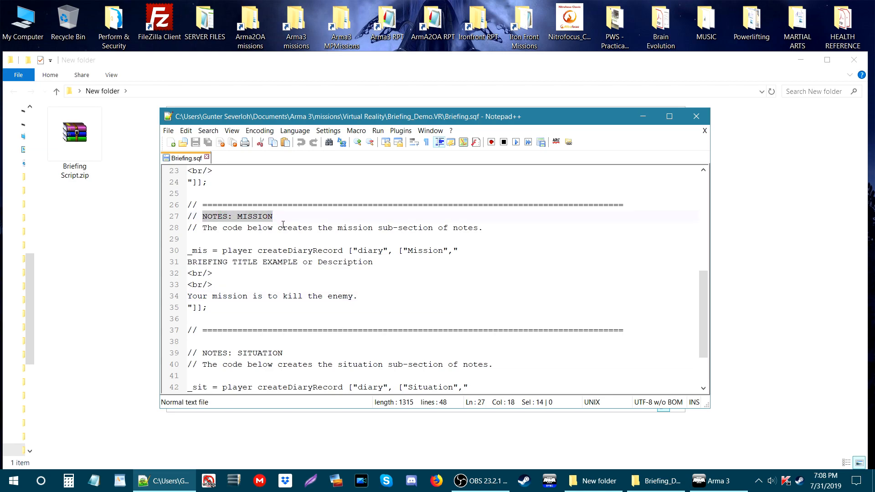
pyautogui.scroll(-3)
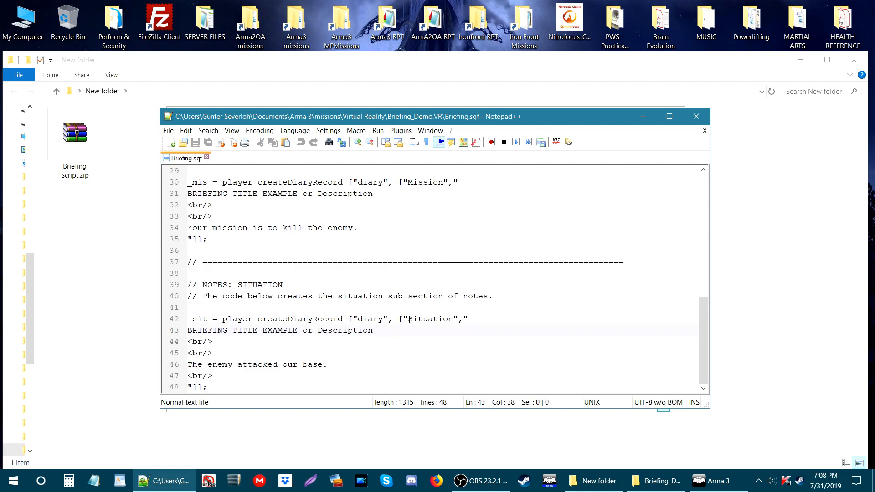
pyautogui.doubleClick(430, 319)
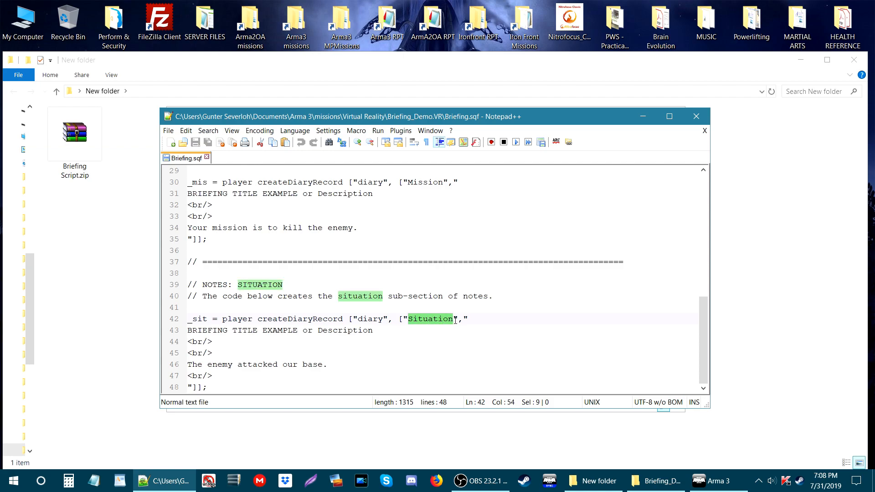
pyautogui.click(211, 341)
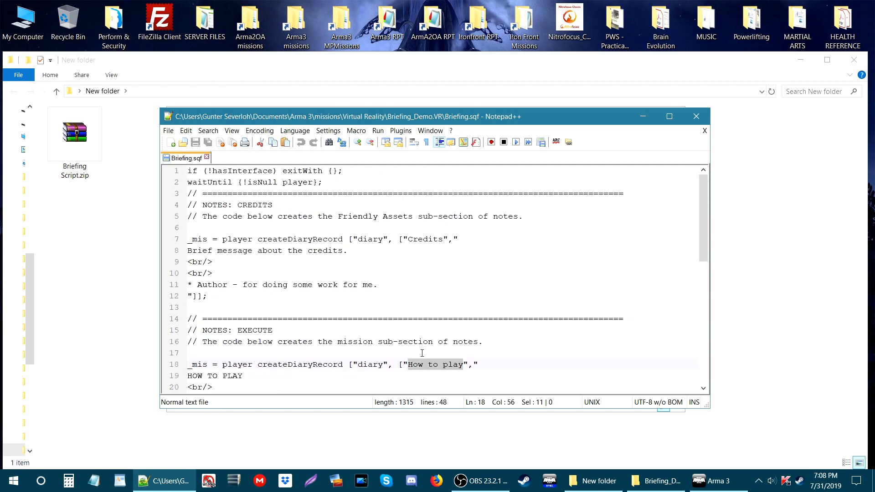
pyautogui.doubleClick(423, 239)
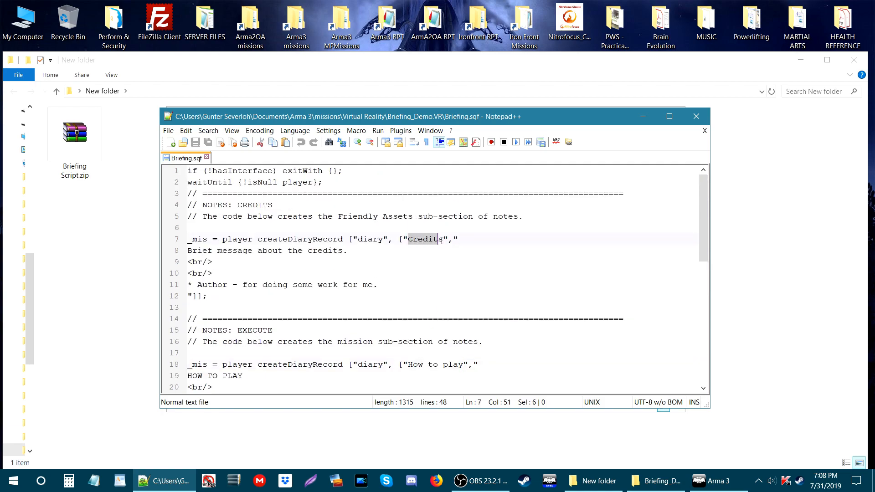
pyautogui.doubleClick(423, 239)
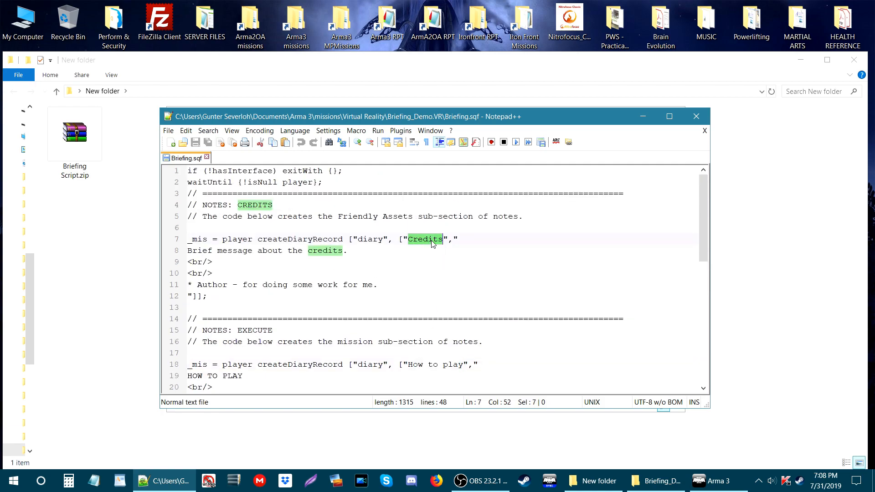
pyautogui.moveTo(412, 244)
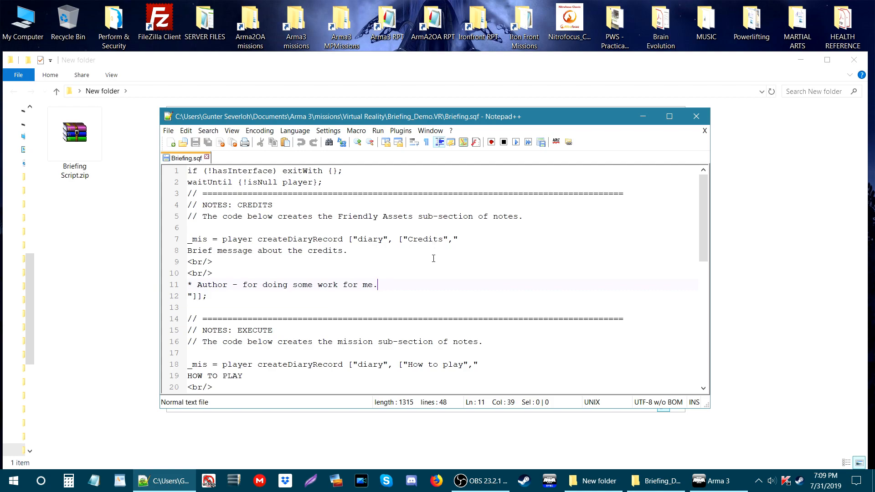
pyautogui.scroll(-3)
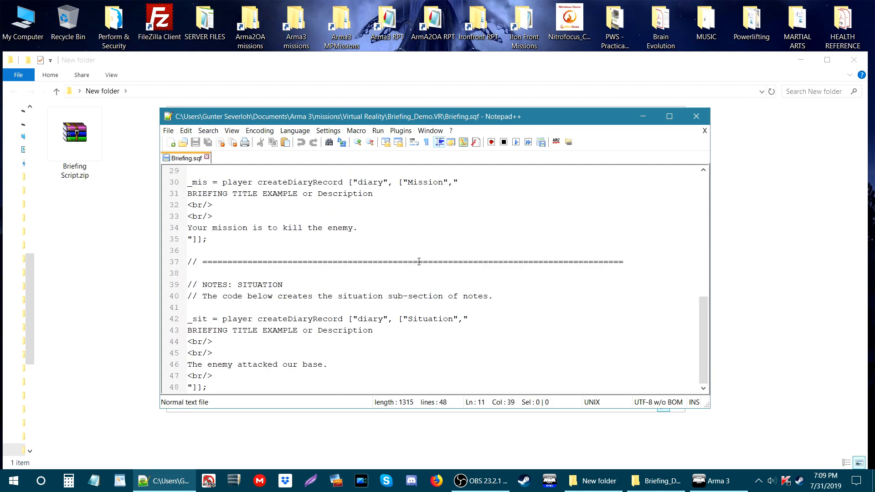
pyautogui.moveTo(304, 343)
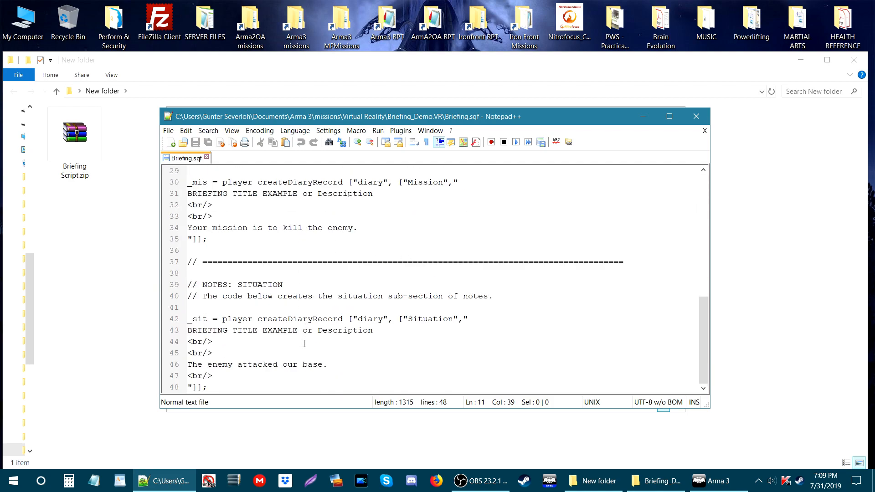
pyautogui.moveTo(321, 319)
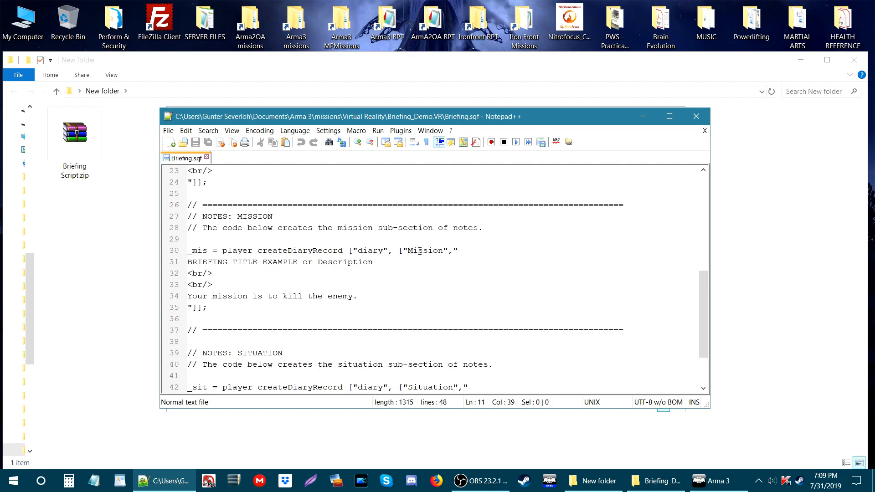
pyautogui.moveTo(436, 250)
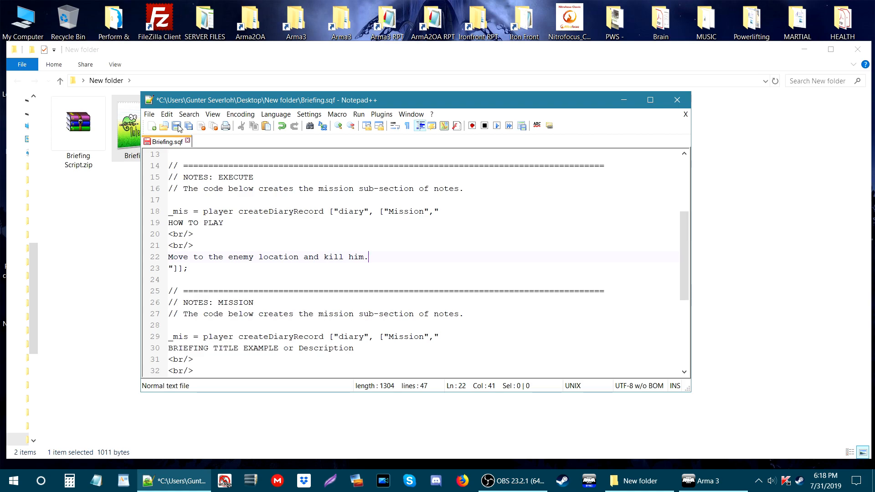
# Step: Save the edited Briefing.sqf and close Notepad++
pyautogui.click(176, 126)
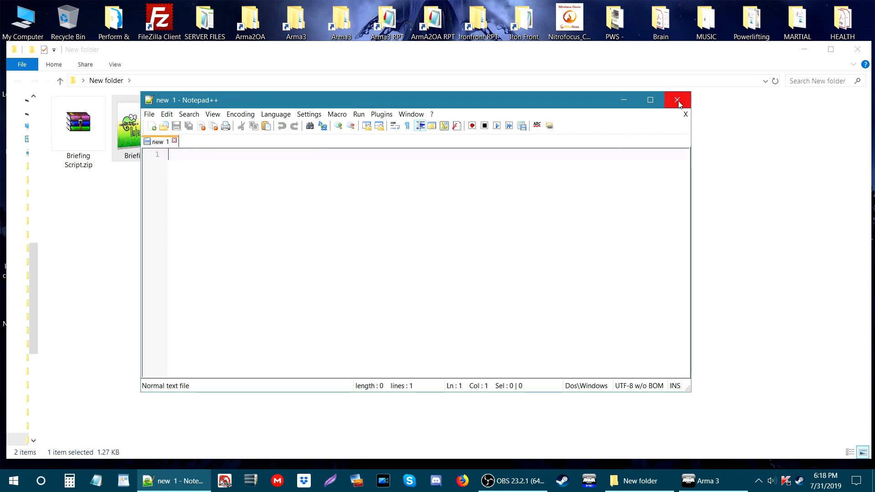
pyautogui.click(676, 99)
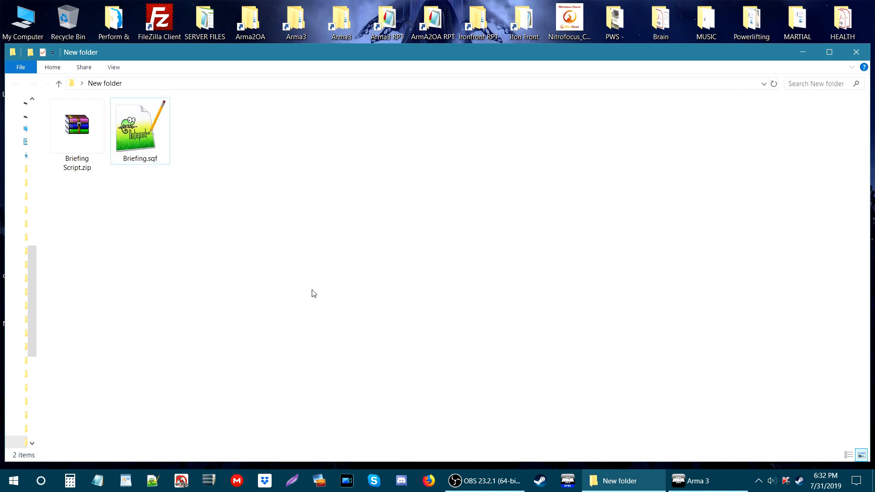
pyautogui.moveTo(372, 372)
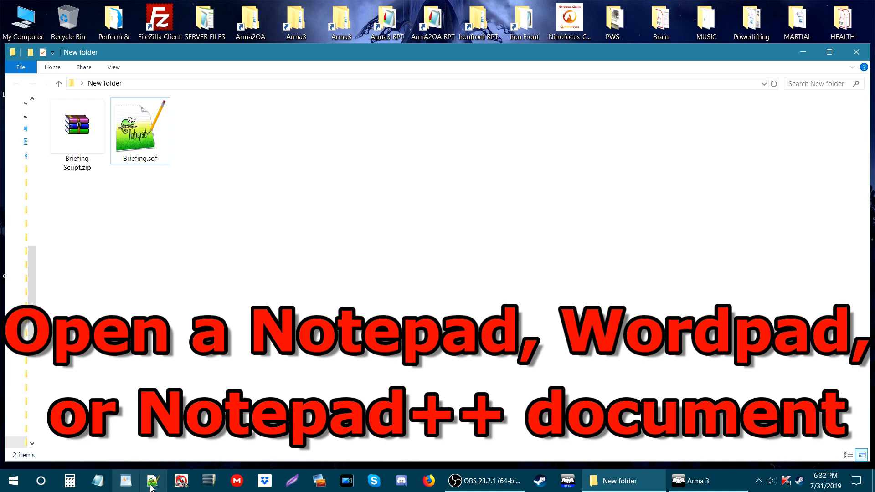
pyautogui.moveTo(153, 485)
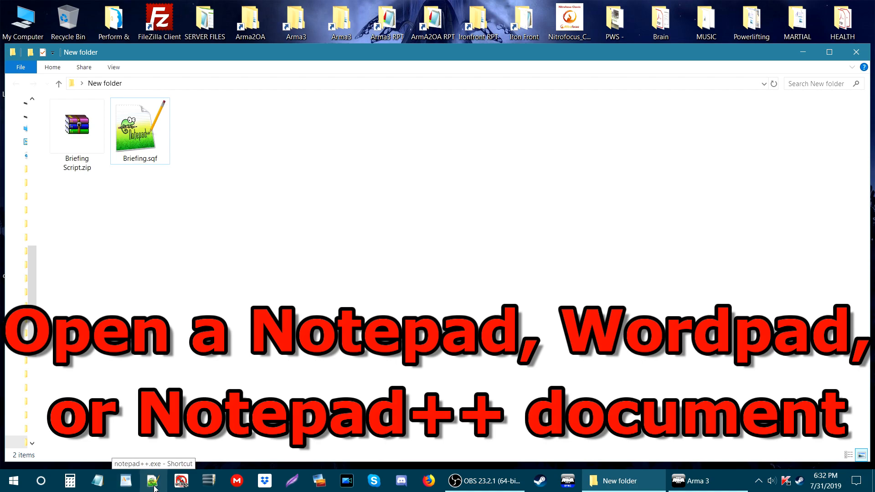
pyautogui.moveTo(98, 483)
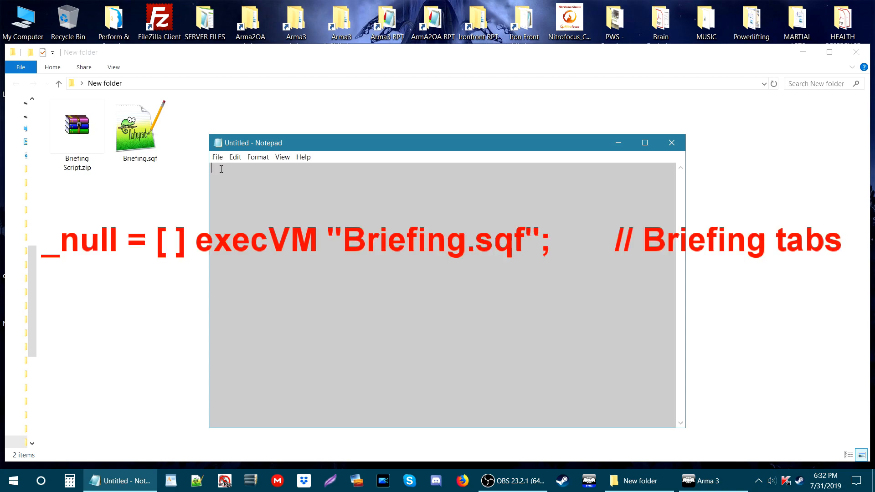
# Step: Write the line _null = [] execVM "Briefing.sqf"; // Briefing tabs in the note
pyautogui.write('_null = [] execVM "Briefing.sqf";\t\t// Briefing tabs')
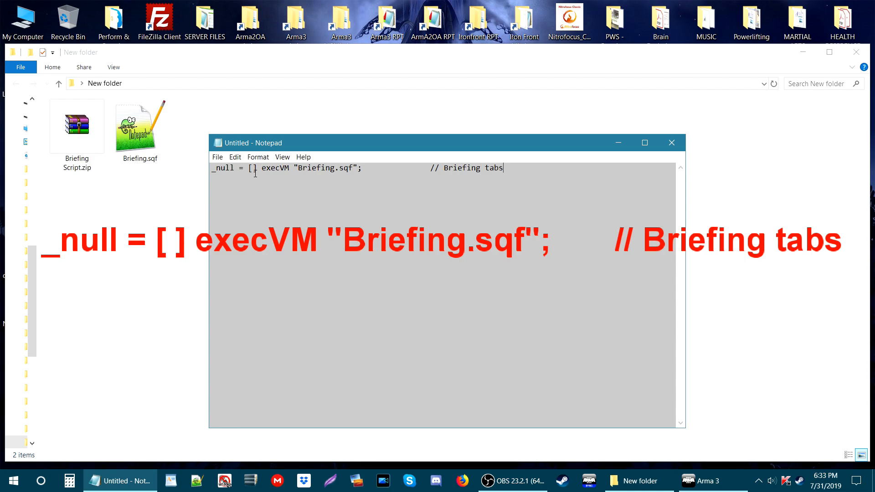
pyautogui.moveTo(258, 176)
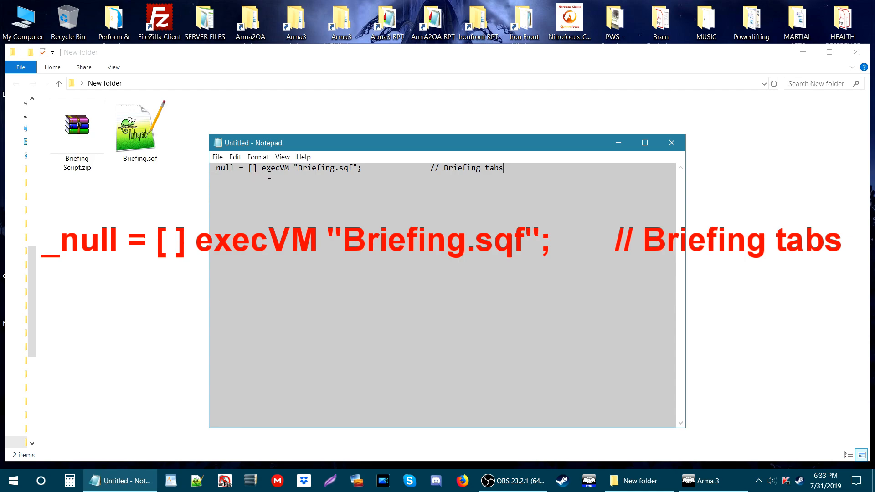
pyautogui.moveTo(274, 174)
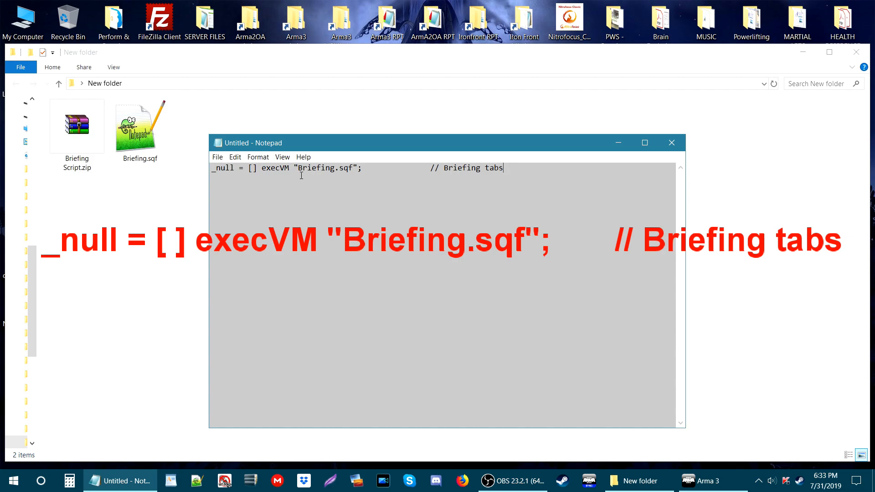
pyautogui.moveTo(306, 177)
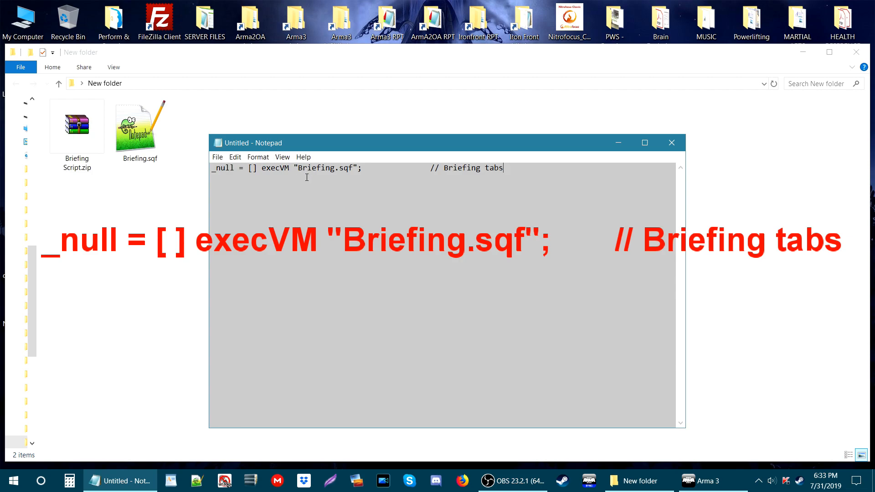
pyautogui.moveTo(352, 174)
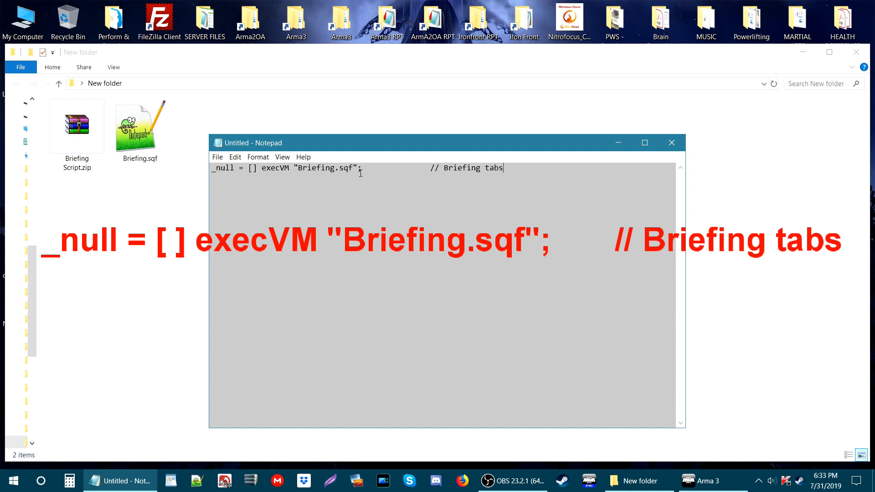
pyautogui.moveTo(404, 170)
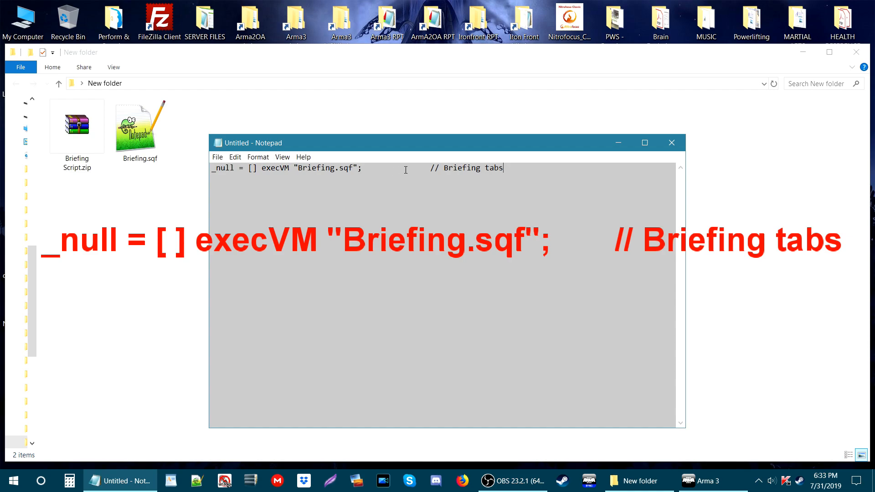
pyautogui.moveTo(438, 171)
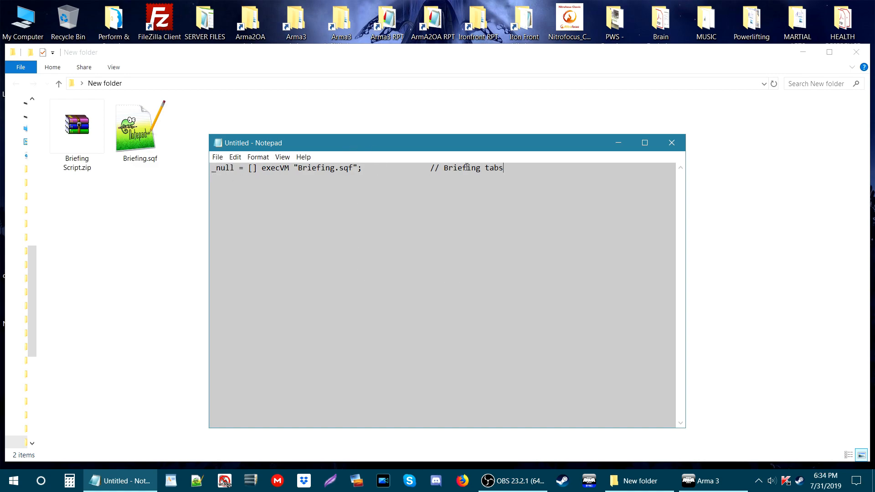
pyautogui.moveTo(423, 260)
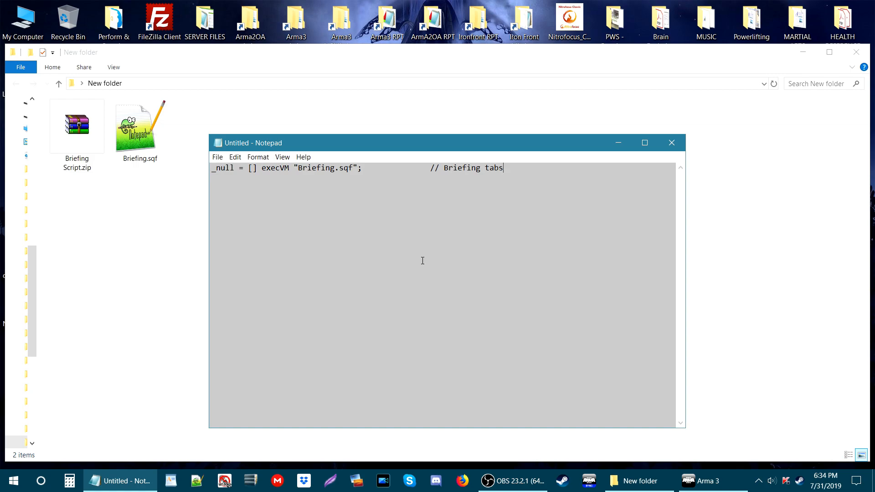
# Step: Save the note as initPlayerLocal.sqf in New folder beside Briefing.sqf
pyautogui.click(217, 157)
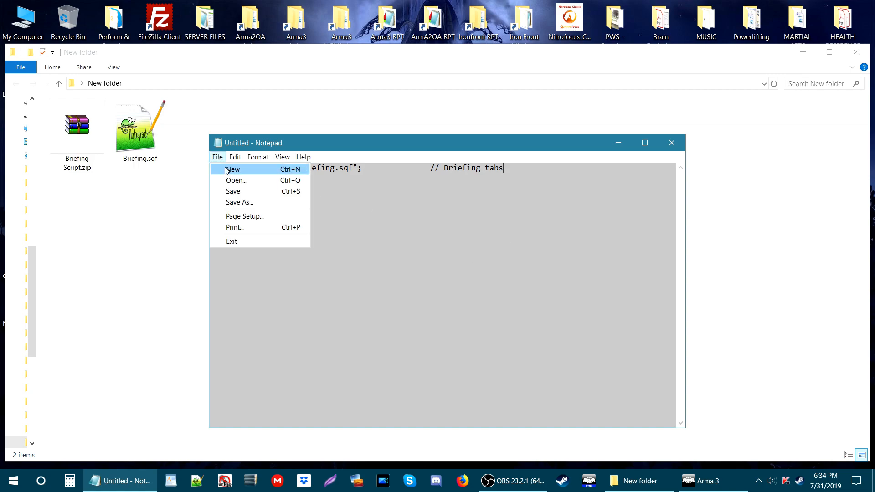
pyautogui.click(239, 202)
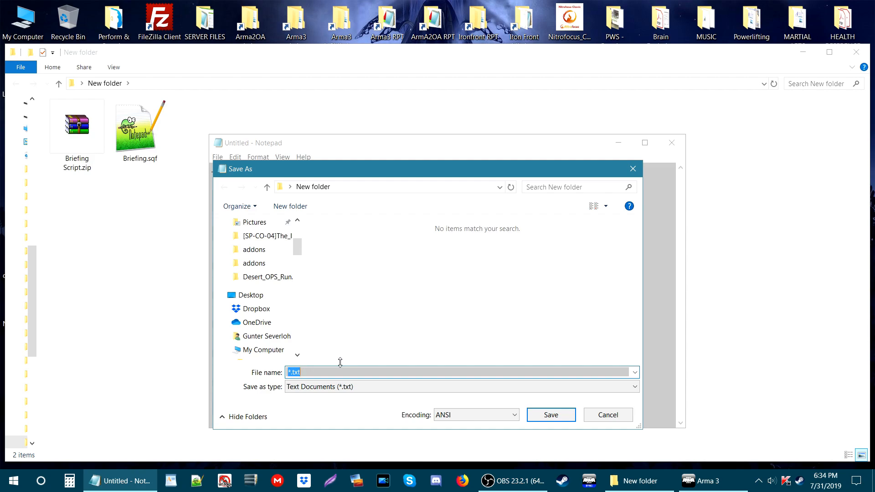
pyautogui.write('initPlayer')
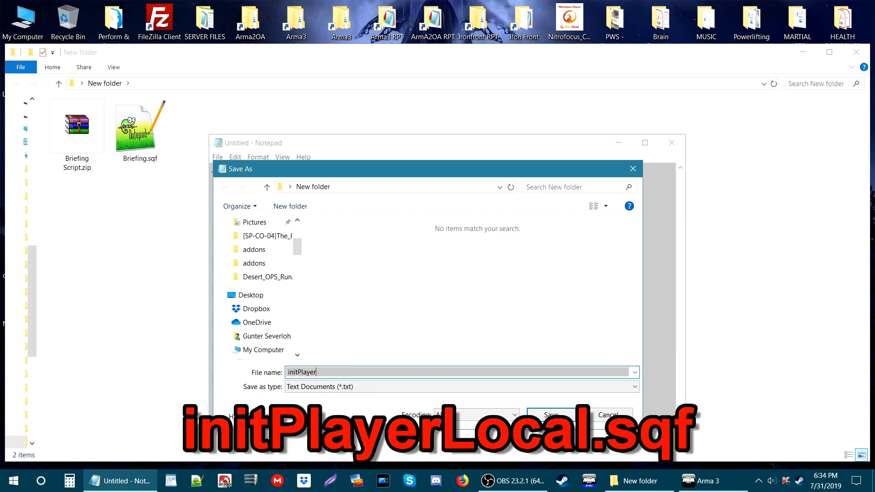
pyautogui.write('Loca')
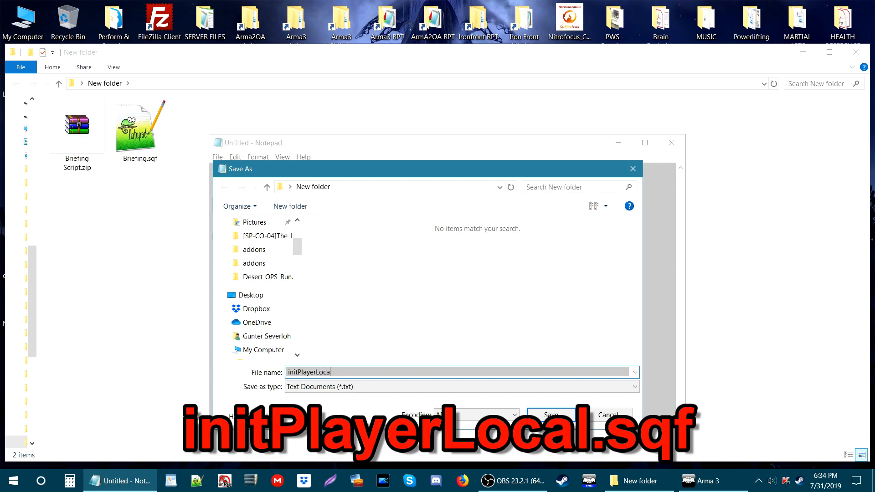
pyautogui.write('l')
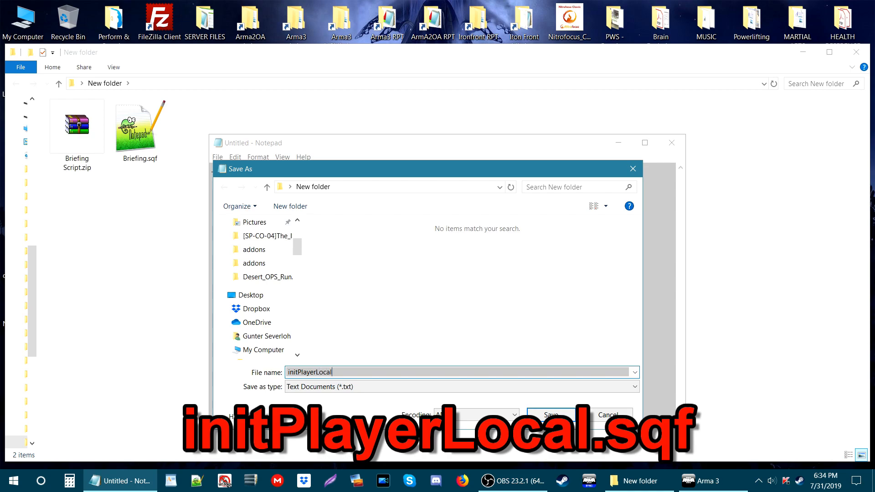
pyautogui.write('.s')
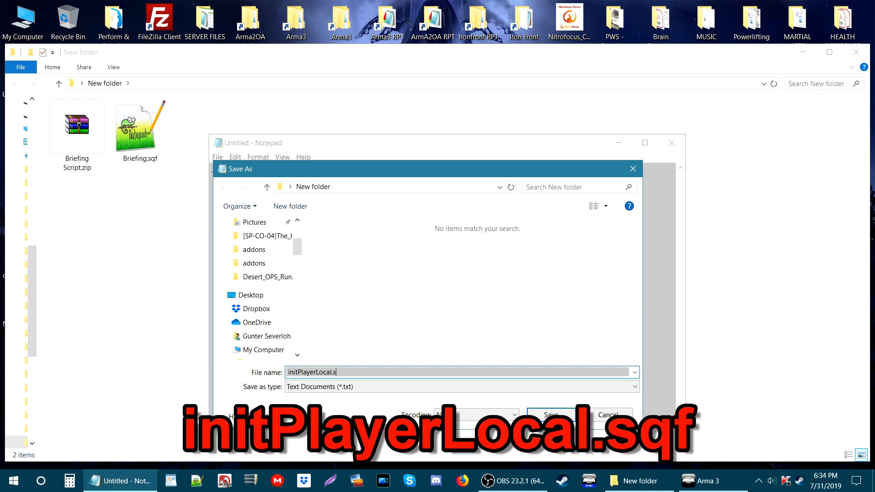
pyautogui.write('qf')
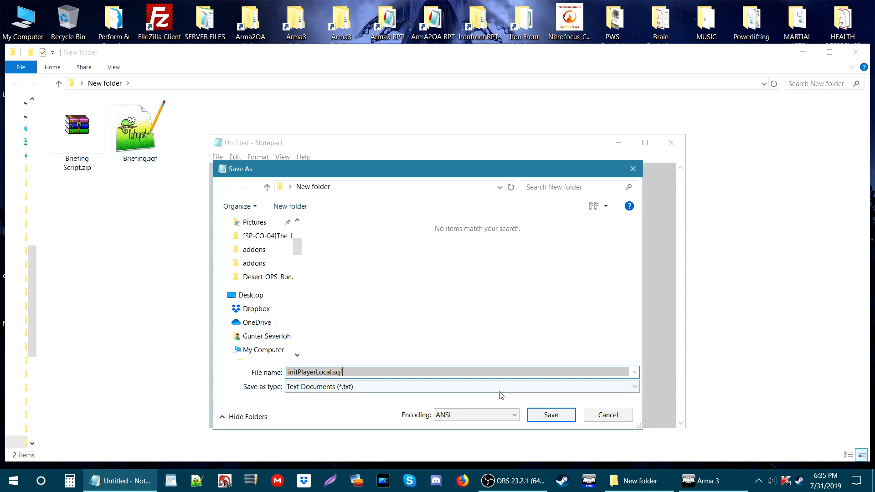
pyautogui.click(551, 415)
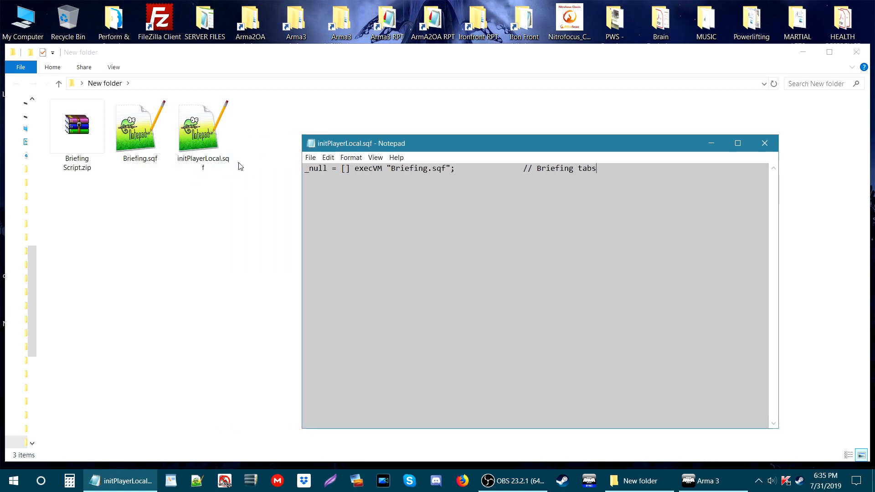
pyautogui.moveTo(765, 143)
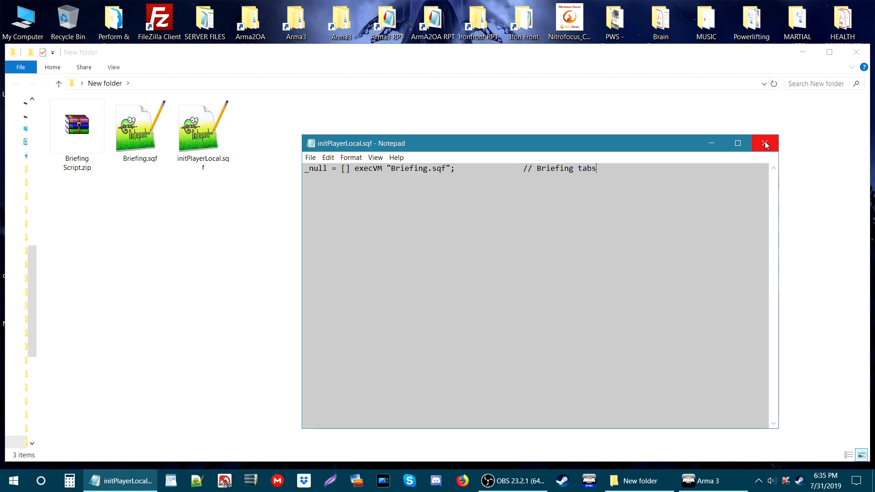
# Step: Close Notepad, leaving New folder listing the three files
pyautogui.click(764, 142)
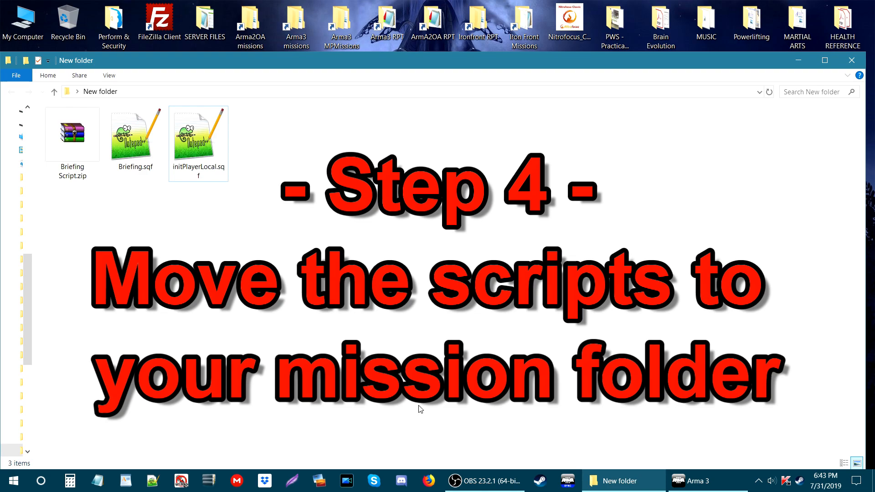
# Step: Switch to Arma 3 and start the editor on the Virtual Reality terrain
pyautogui.click(698, 481)
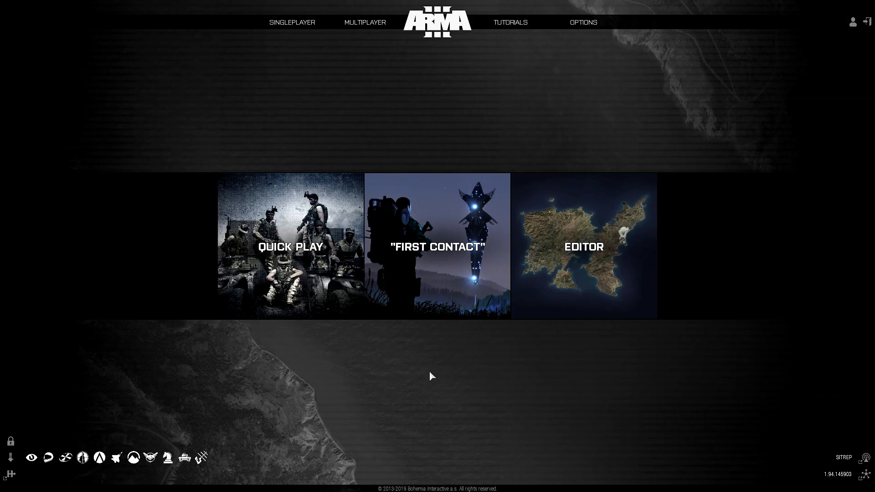
pyautogui.moveTo(579, 341)
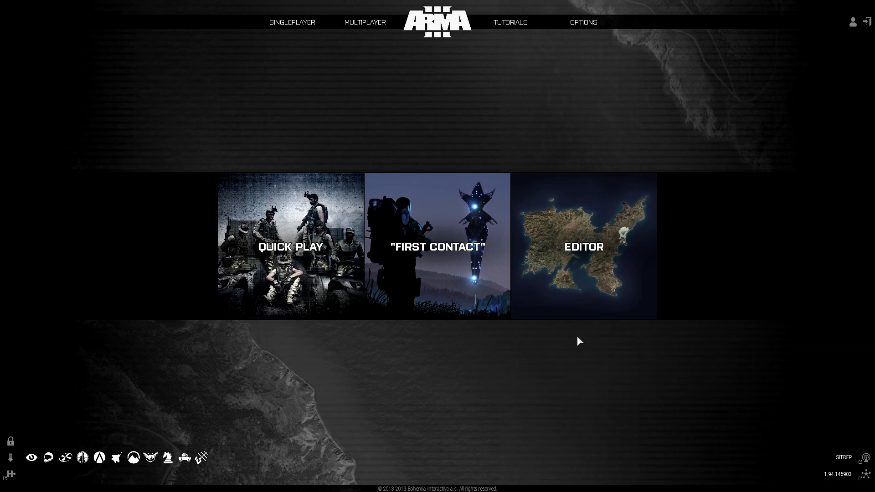
pyautogui.click(584, 246)
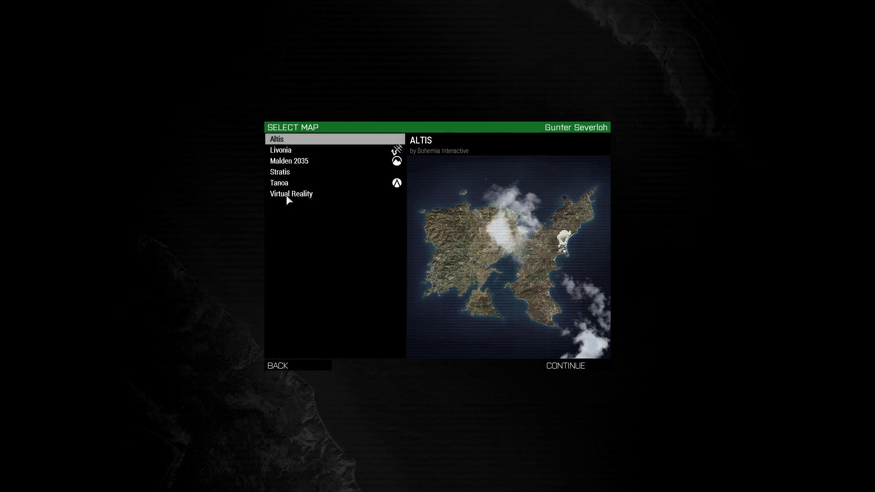
pyautogui.click(565, 365)
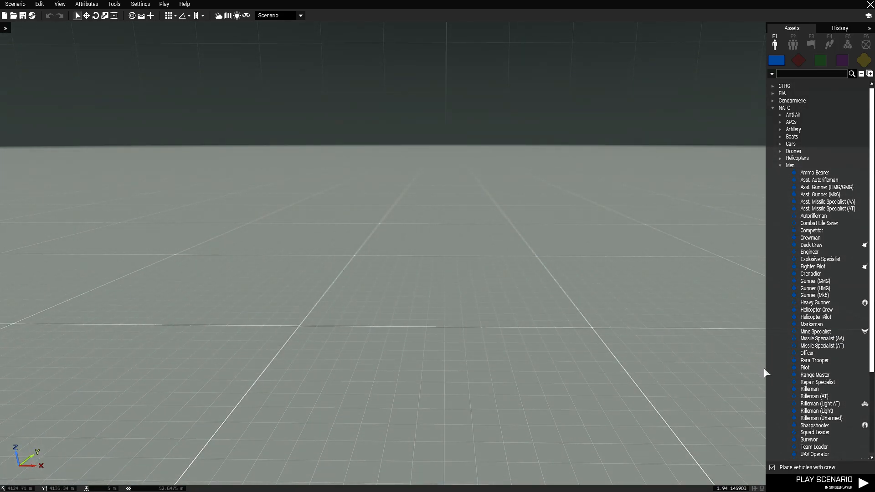
# Step: Place a NATO soldier on the Virtual Reality terrain
pyautogui.click(809, 389)
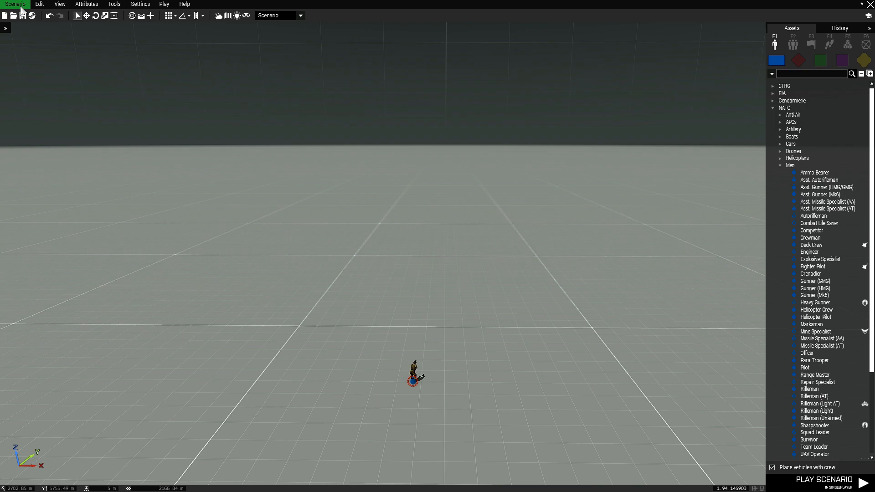
# Step: Save the scenario as Briefing_Demo.VR
pyautogui.click(13, 4)
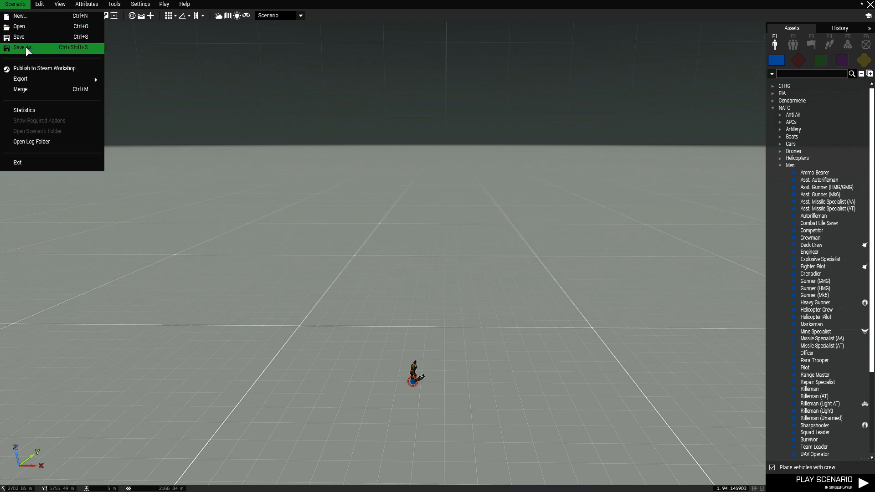
pyautogui.click(22, 48)
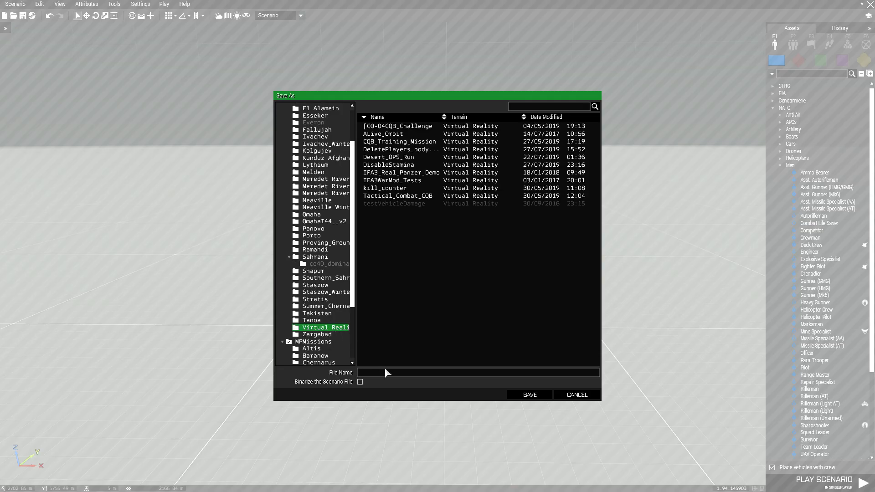
pyautogui.write('Briefin')
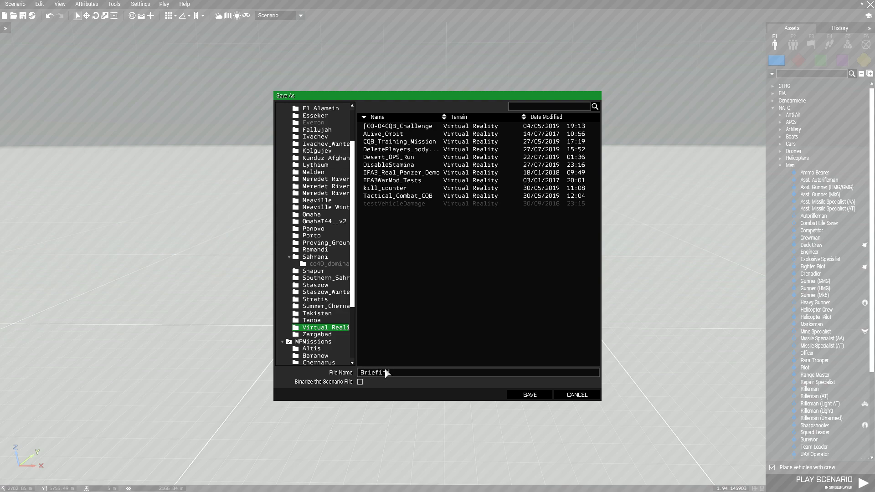
pyautogui.write('_Dem')
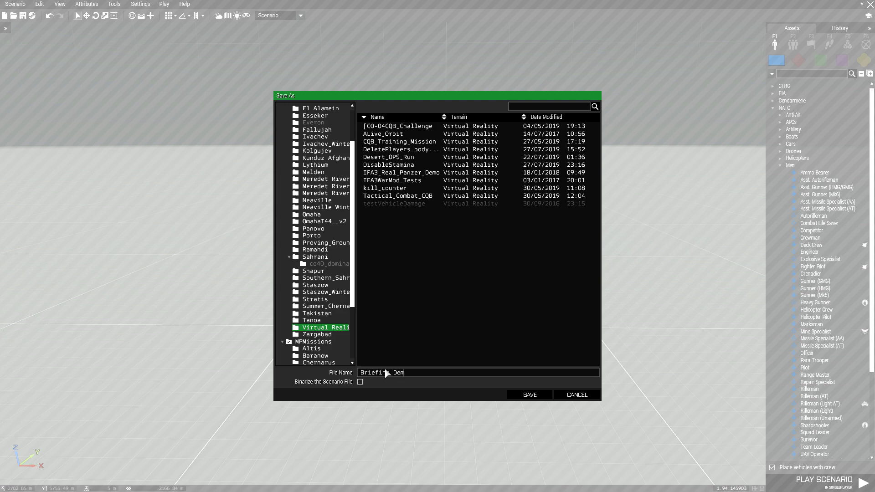
pyautogui.click(529, 394)
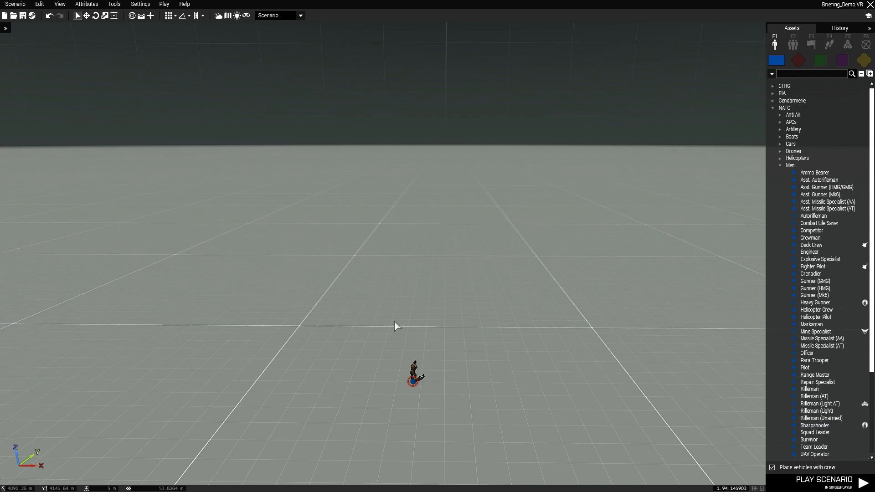
pyautogui.moveTo(454, 377)
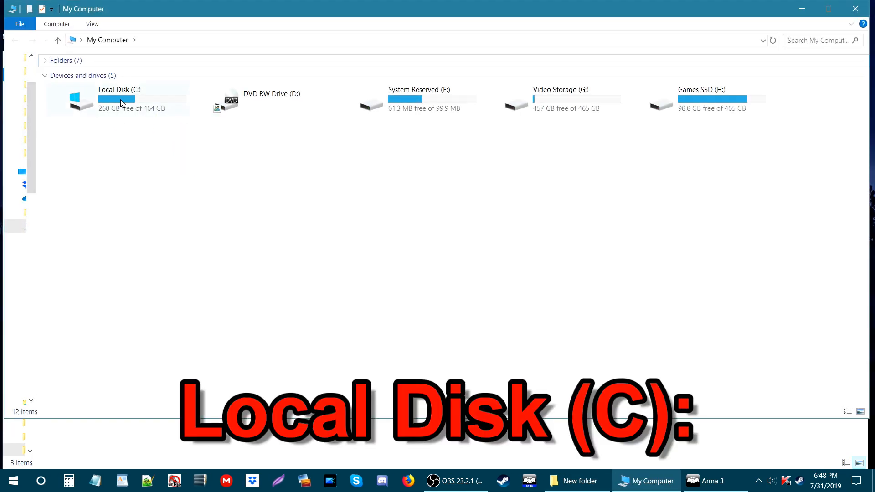
# Step: Navigate from Local Disk (C:) through Users and the home folder into Documents\Arma 3
pyautogui.doubleClick(122, 102)
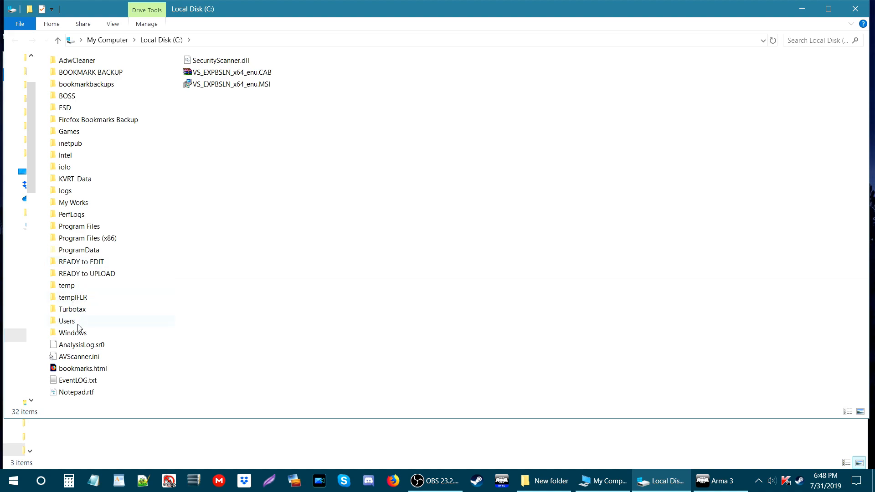
pyautogui.doubleClick(67, 321)
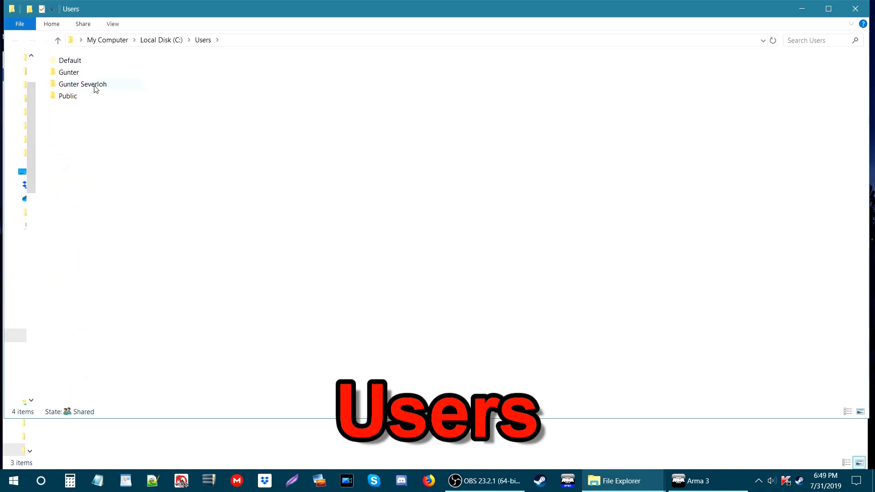
pyautogui.click(82, 84)
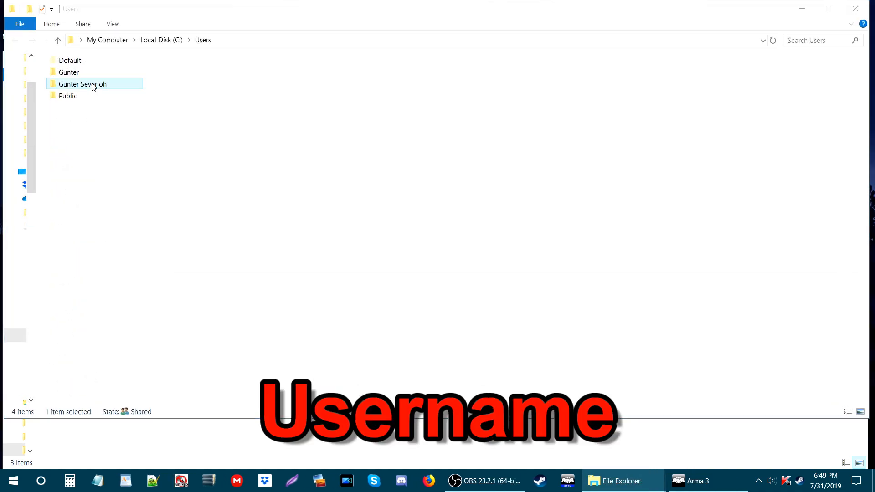
pyautogui.doubleClick(83, 84)
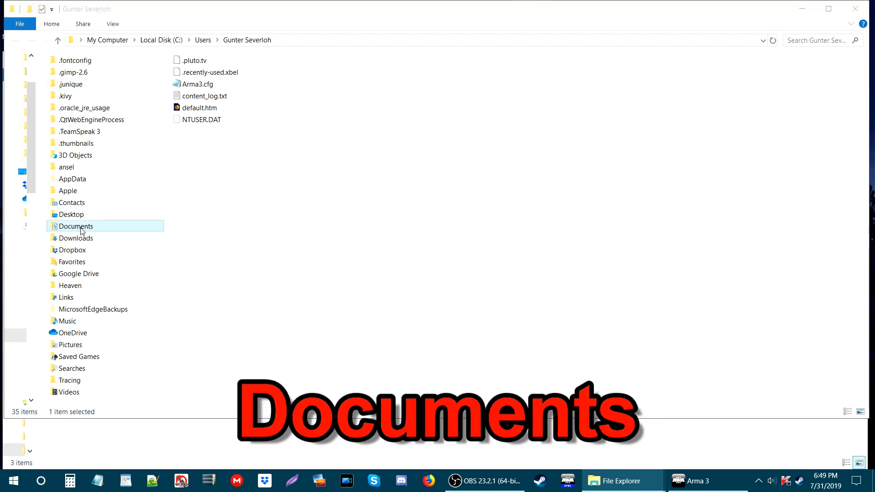
pyautogui.doubleClick(75, 226)
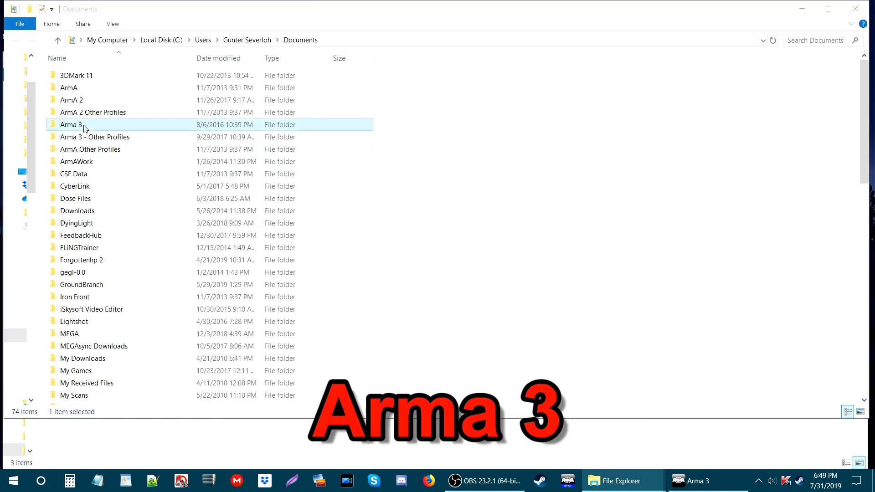
pyautogui.doubleClick(62, 125)
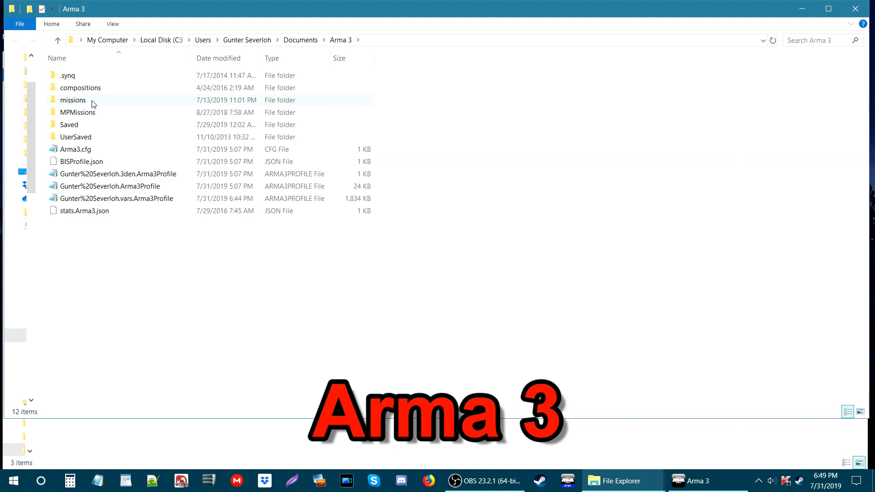
# Step: Open missions, then Virtual Reality, then the Briefing_Demo.VR mission folder containing mission.sqm
pyautogui.click(73, 100)
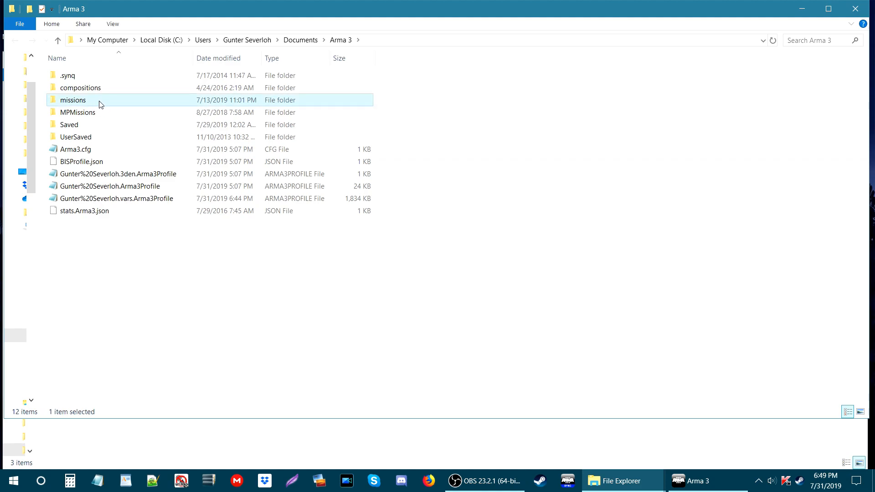
pyautogui.doubleClick(73, 100)
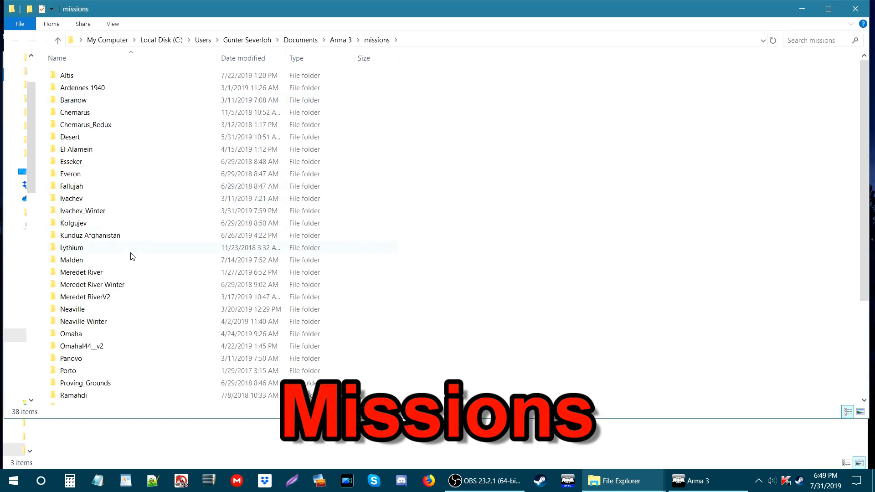
pyautogui.scroll(-3)
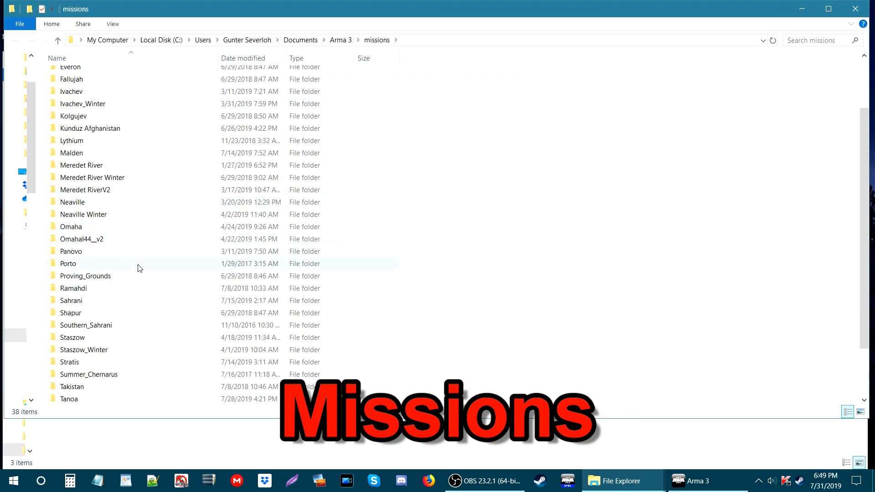
pyautogui.scroll(-3)
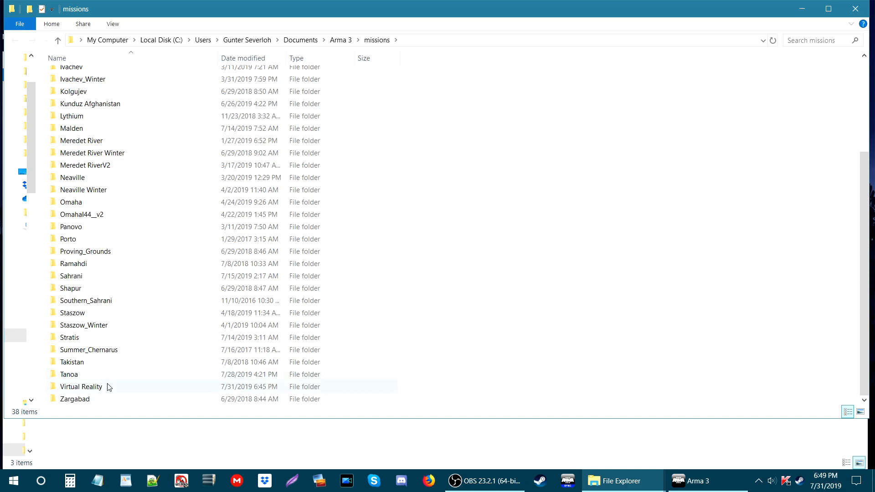
pyautogui.click(80, 387)
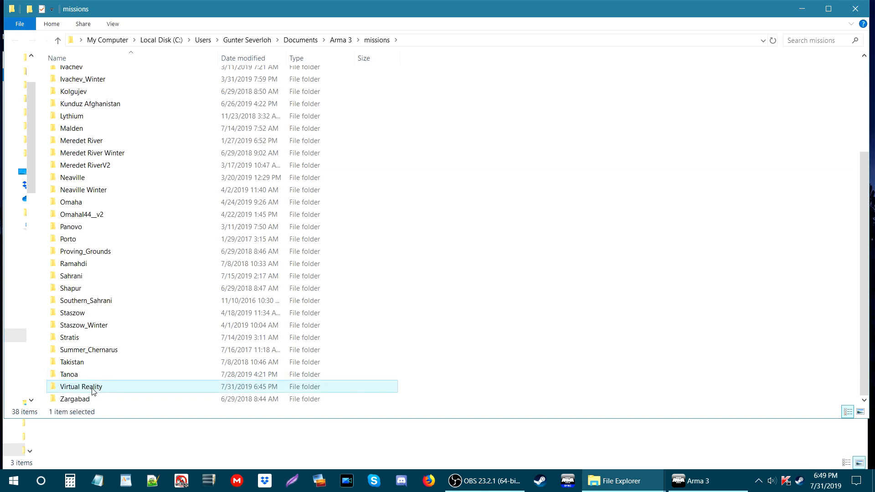
pyautogui.moveTo(89, 388)
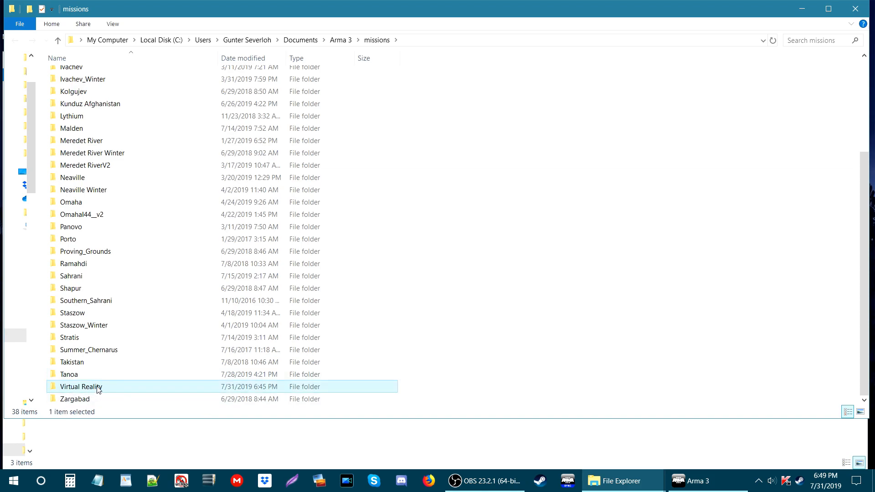
pyautogui.doubleClick(82, 386)
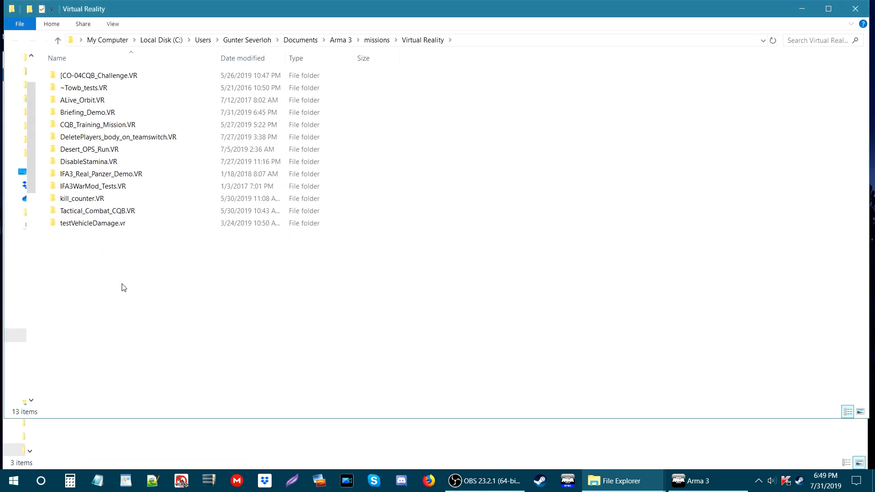
pyautogui.moveTo(93, 112)
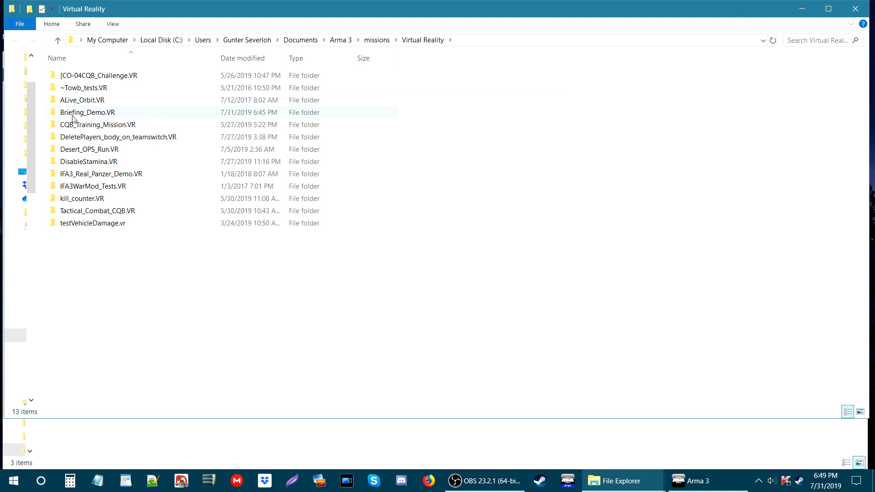
pyautogui.click(87, 112)
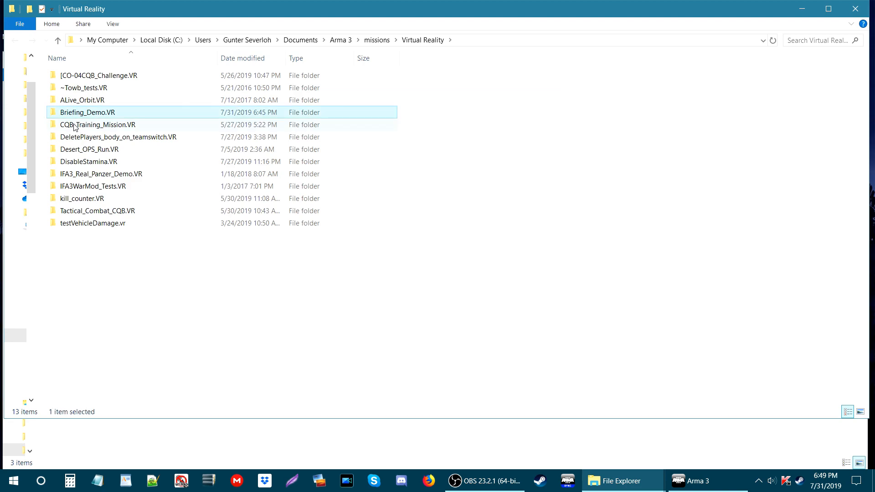
pyautogui.moveTo(96, 120)
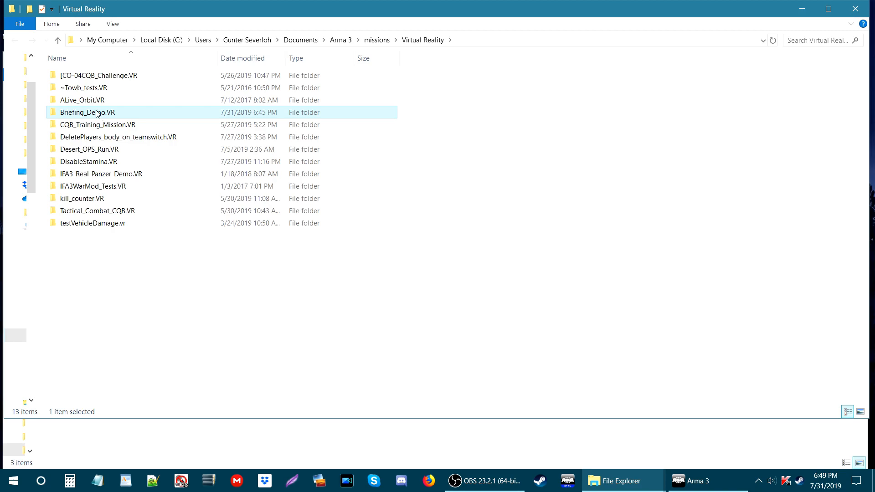
pyautogui.doubleClick(82, 112)
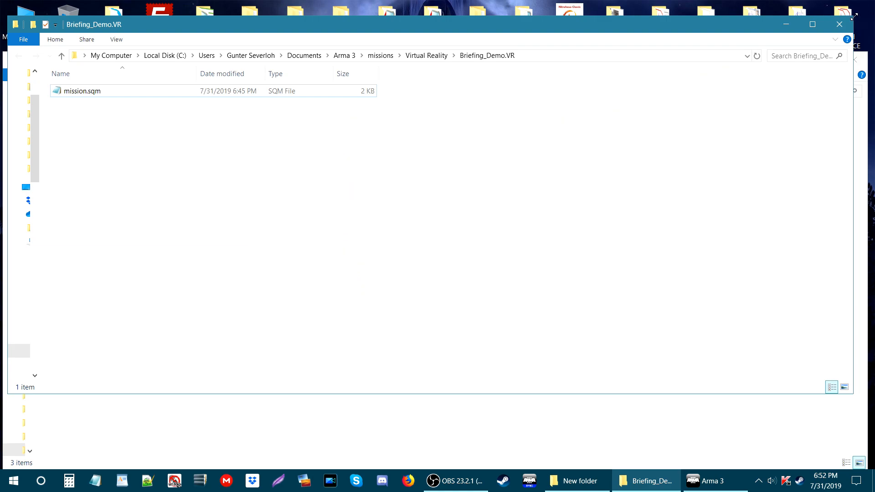
pyautogui.moveTo(846, 24)
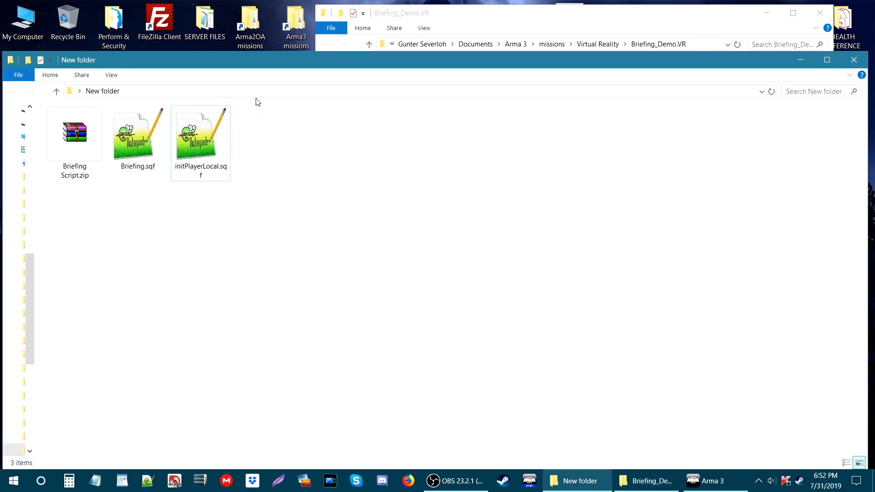
pyautogui.moveTo(650, 67)
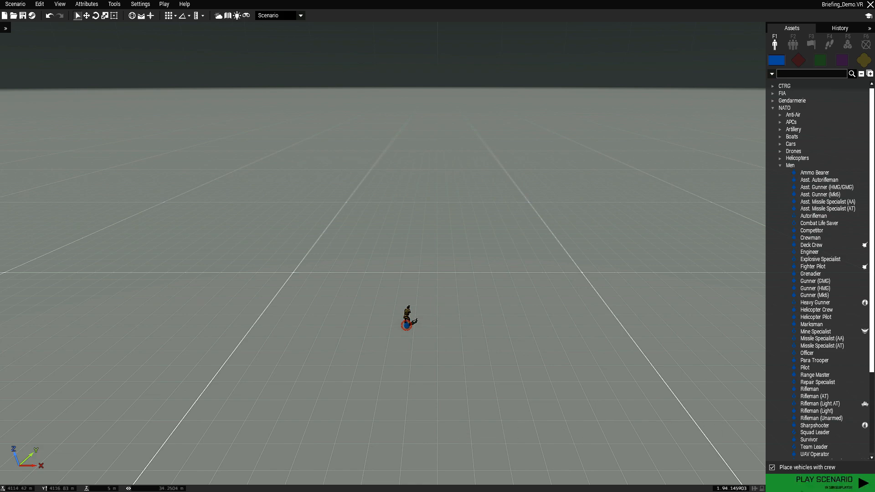
# Step: Launch Briefing_Demo with Play Scenario so the in-game map screen appears
pyautogui.click(824, 481)
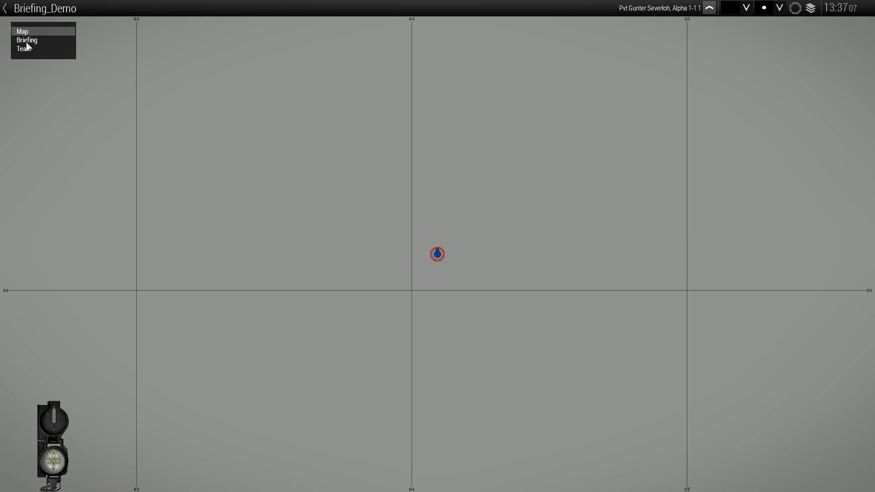
# Step: Check the Briefing pages Situation, Mission, How to play and Credits each show their own text
pyautogui.click(26, 40)
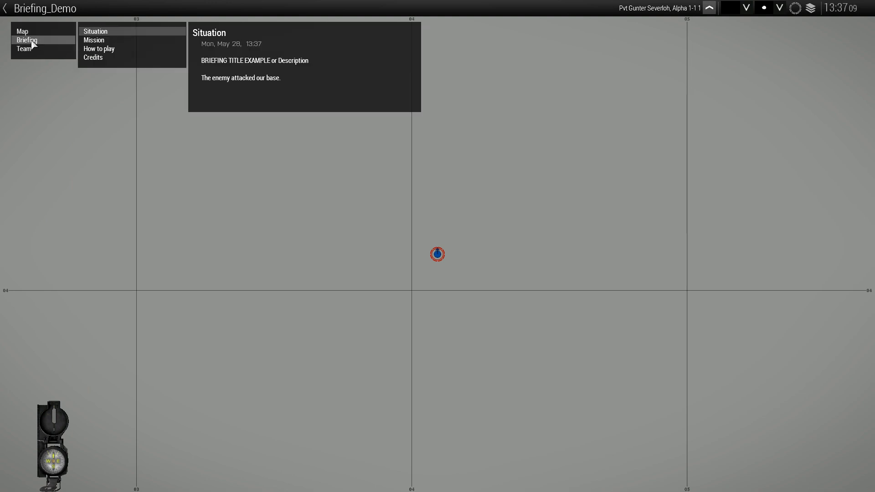
pyautogui.moveTo(96, 61)
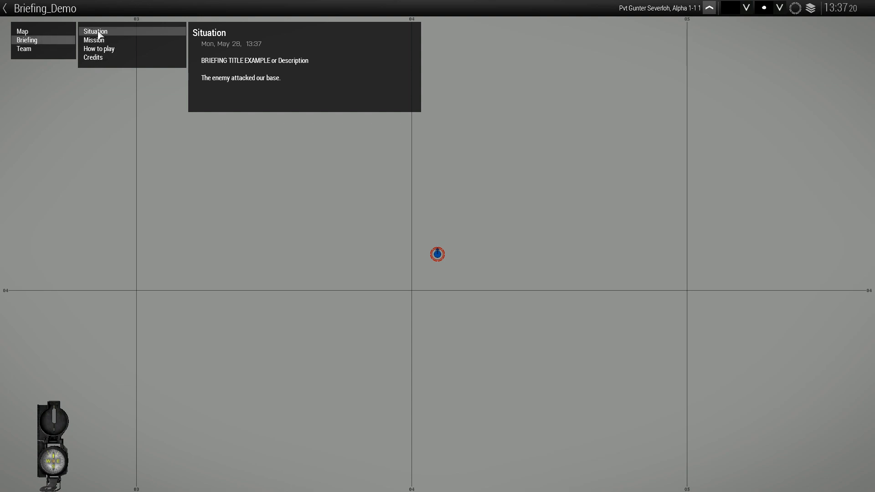
pyautogui.click(99, 49)
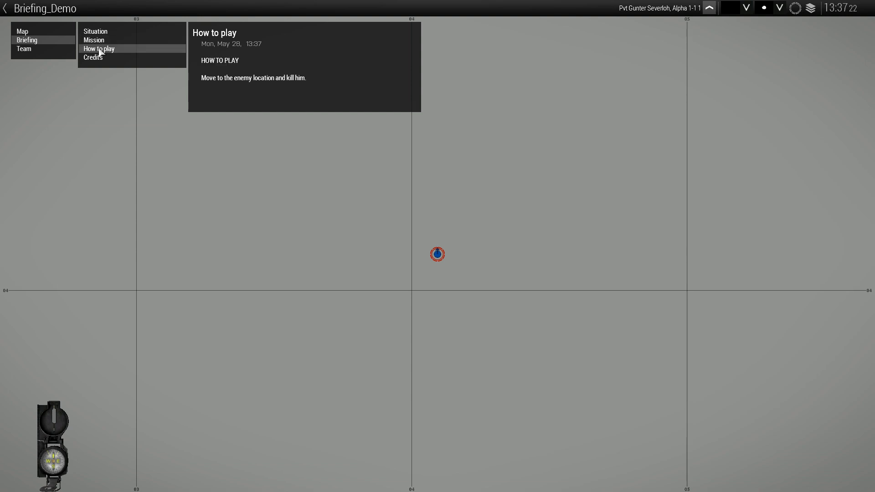
pyautogui.click(95, 31)
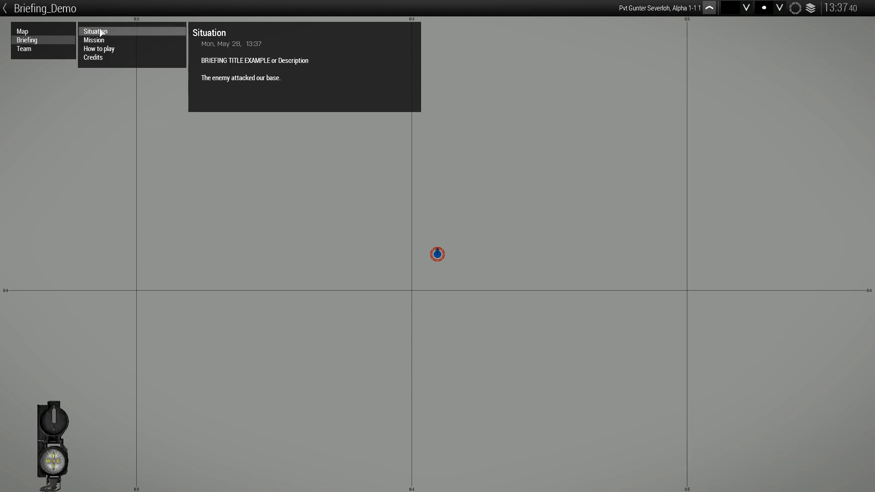
pyautogui.moveTo(212, 71)
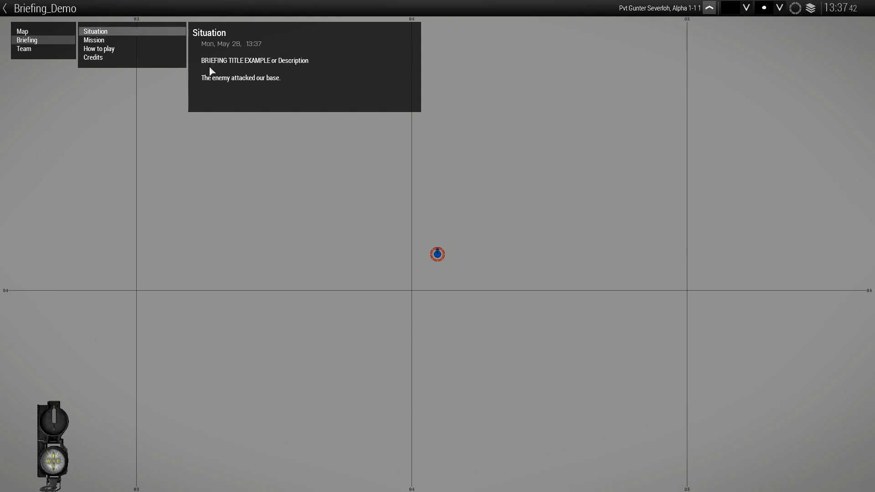
pyautogui.moveTo(307, 72)
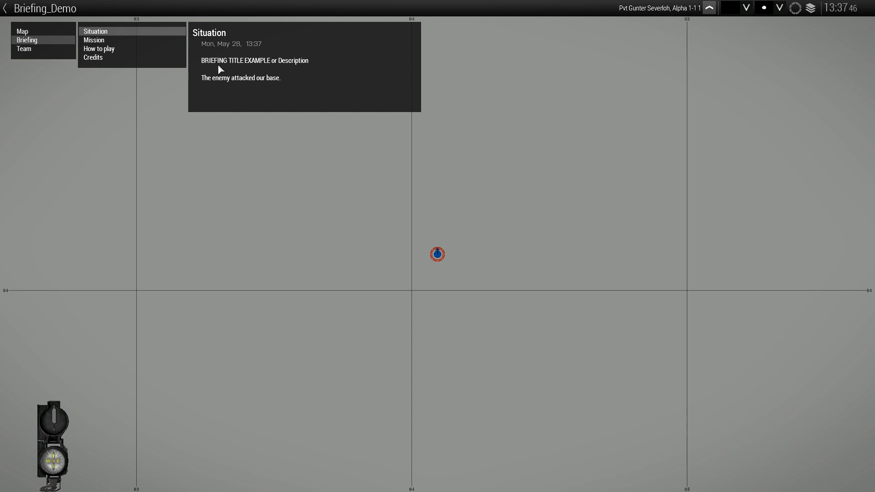
pyautogui.moveTo(281, 82)
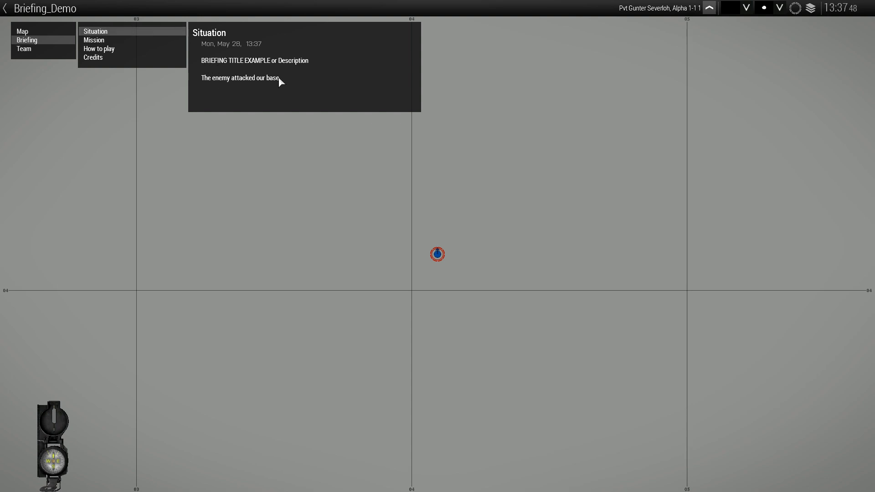
pyautogui.click(94, 41)
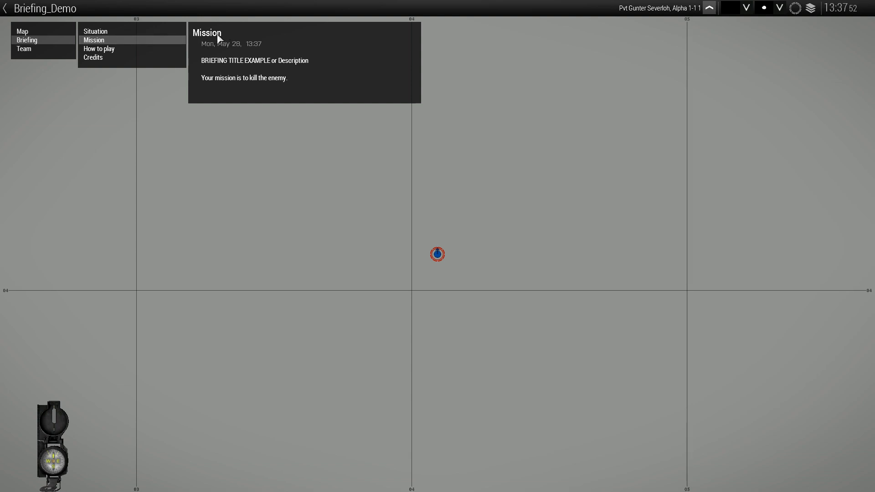
pyautogui.moveTo(217, 91)
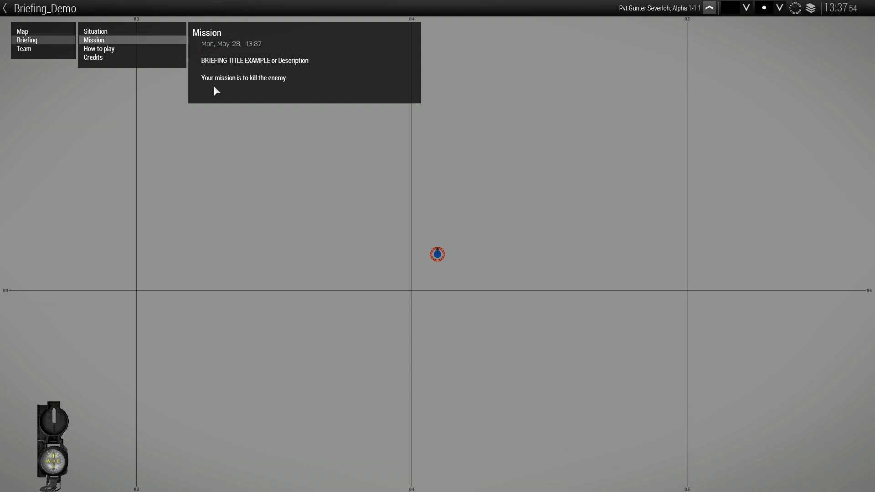
pyautogui.moveTo(114, 53)
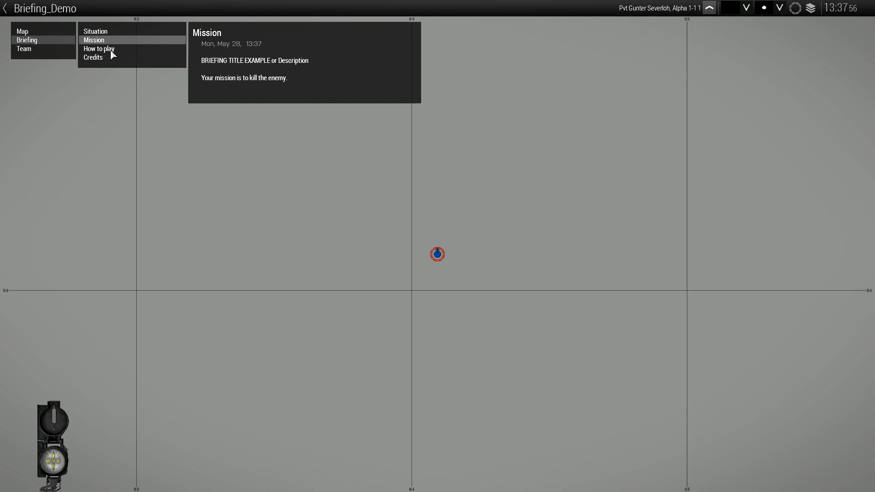
pyautogui.click(99, 48)
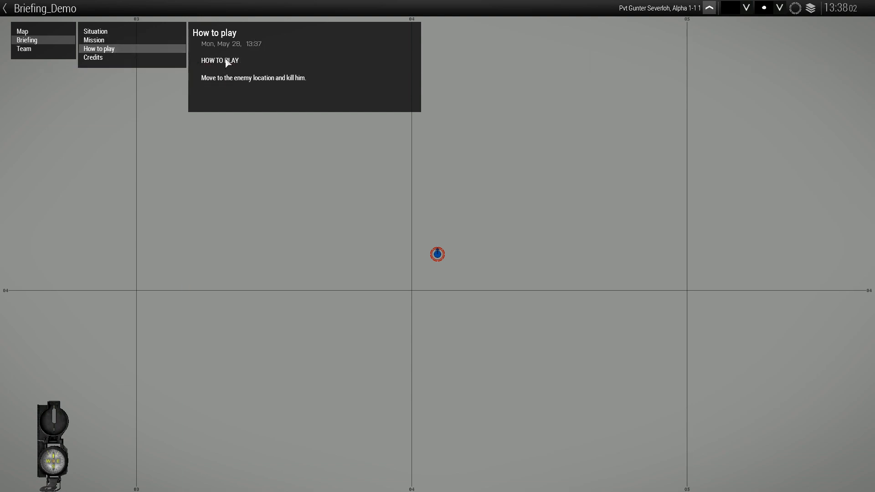
pyautogui.moveTo(322, 82)
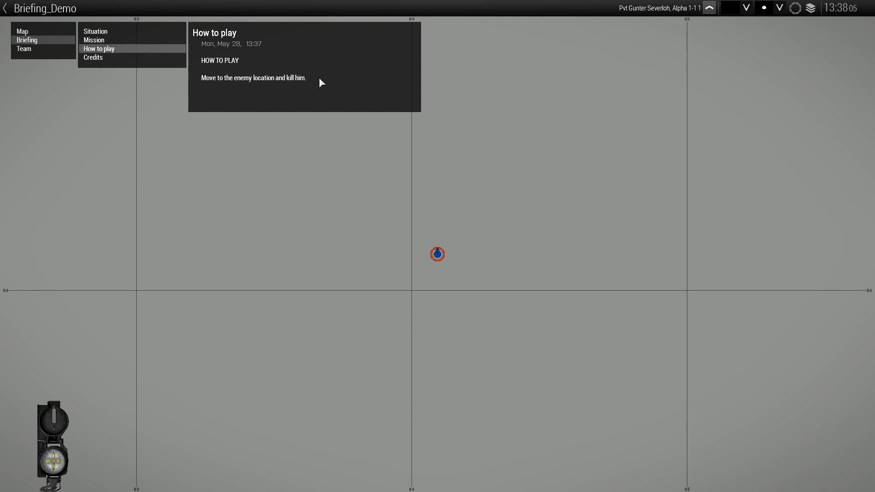
pyautogui.click(93, 57)
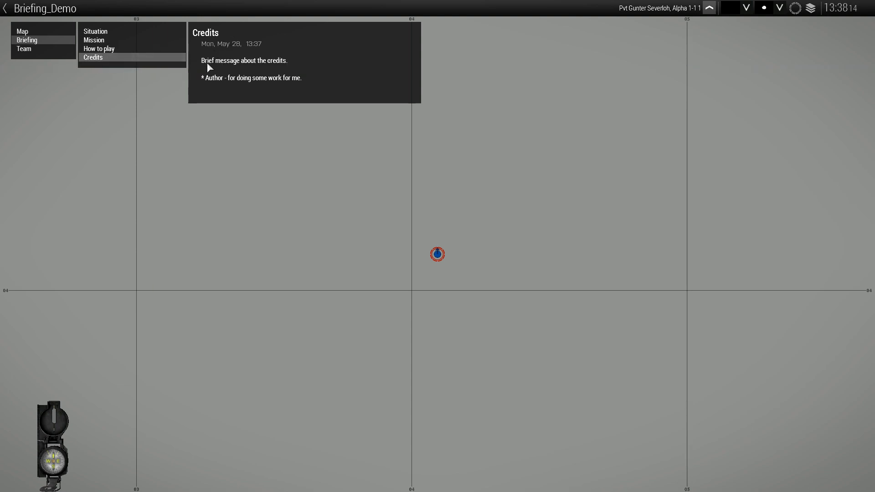
pyautogui.moveTo(208, 81)
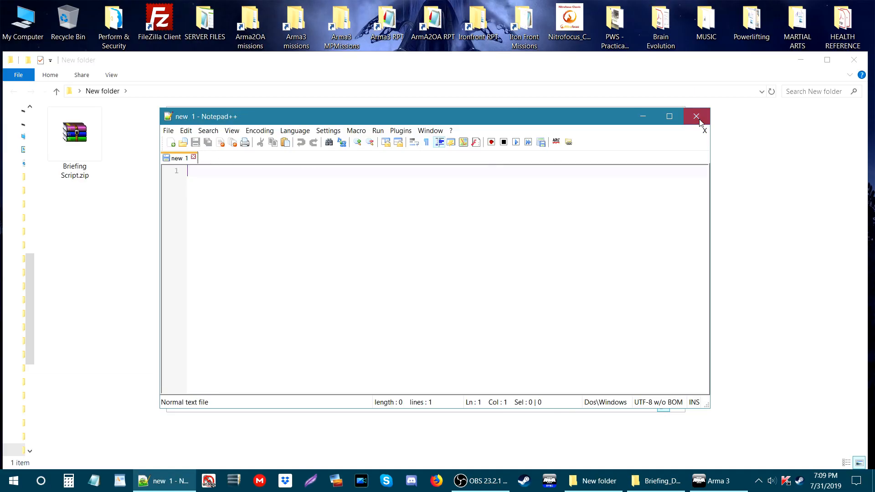
# Step: Close the empty Notepad++ window, revealing the Briefing_Demo.VR folder with its three files
pyautogui.click(696, 116)
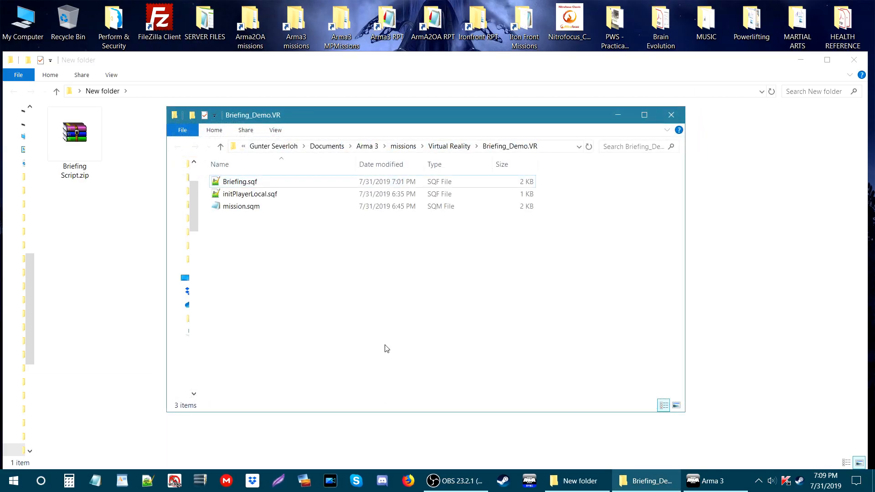